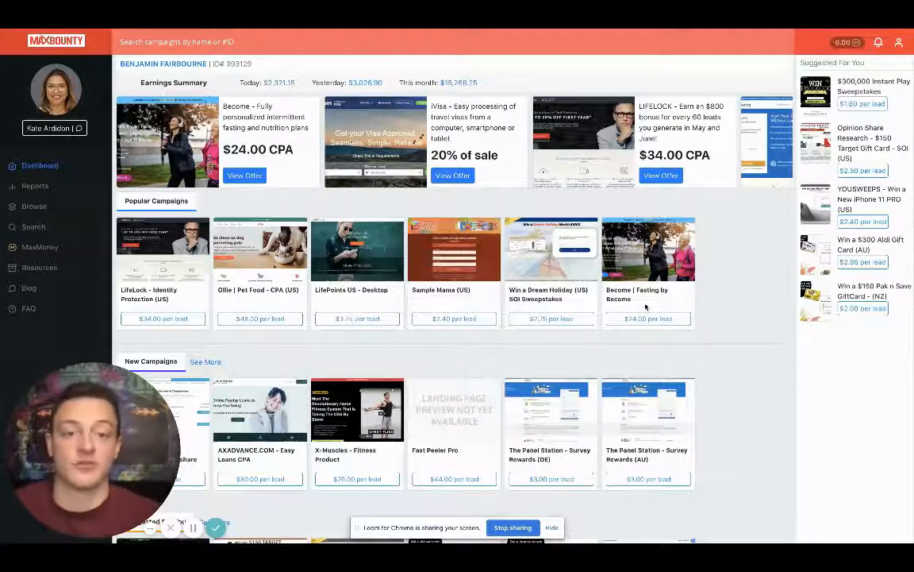
Step: Scroll the TrafficJunky dashboard, then switch to the JVZoo affiliate marketplace listing
{"action": "scroll", "scroll_direction": "down", "scroll_amount": 3}
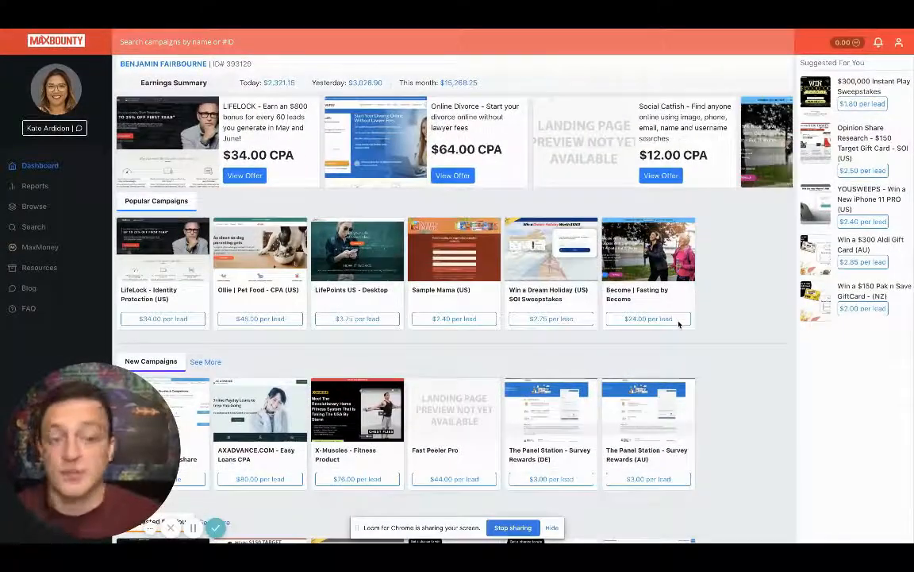
{"action": "mouse_move", "coordinate": [690, 323]}
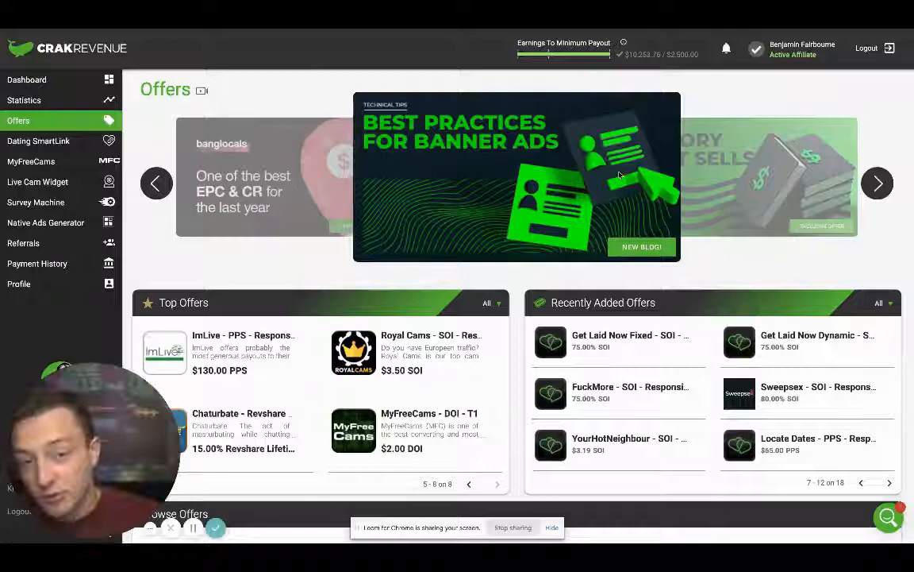
{"action": "scroll", "scroll_direction": "down", "scroll_amount": 3}
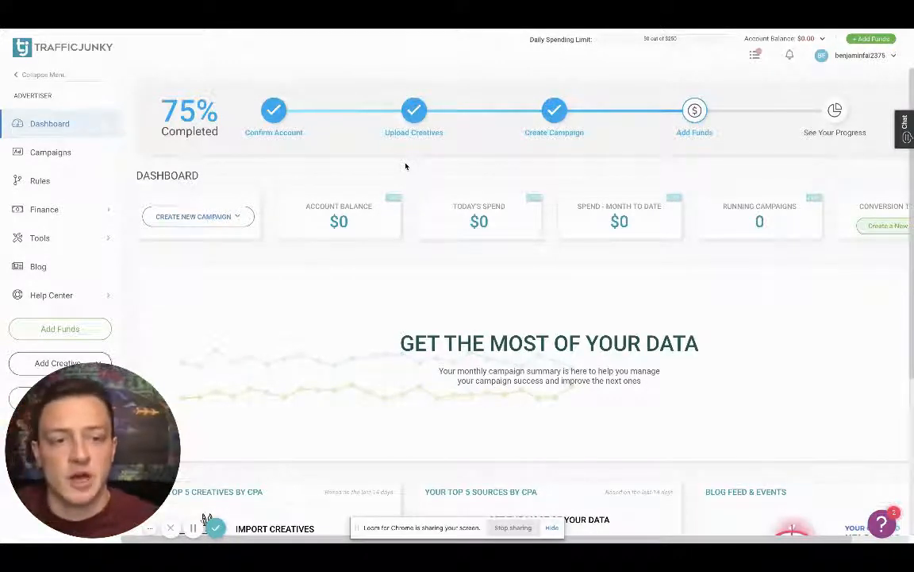
{"action": "scroll", "scroll_direction": "down", "scroll_amount": 3}
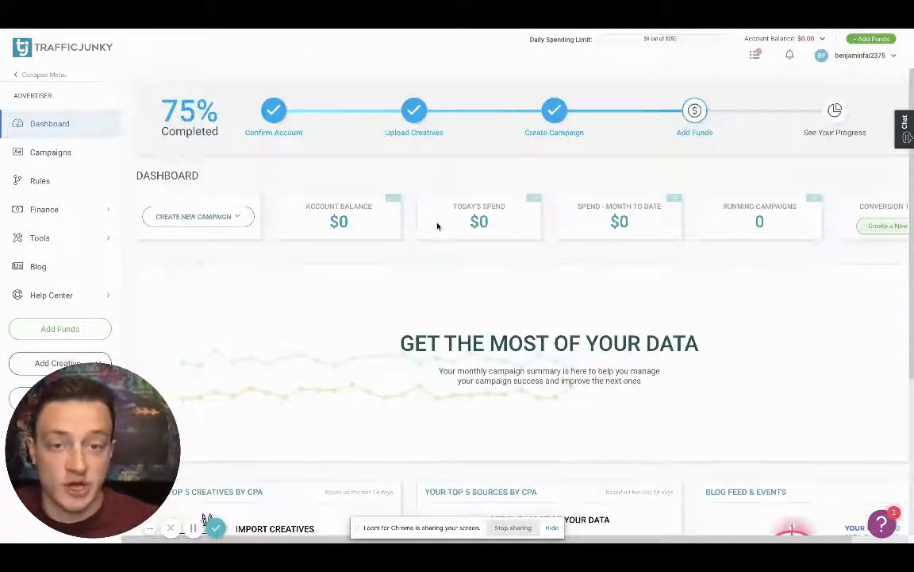
{"action": "left_click", "coordinate": [196, 223]}
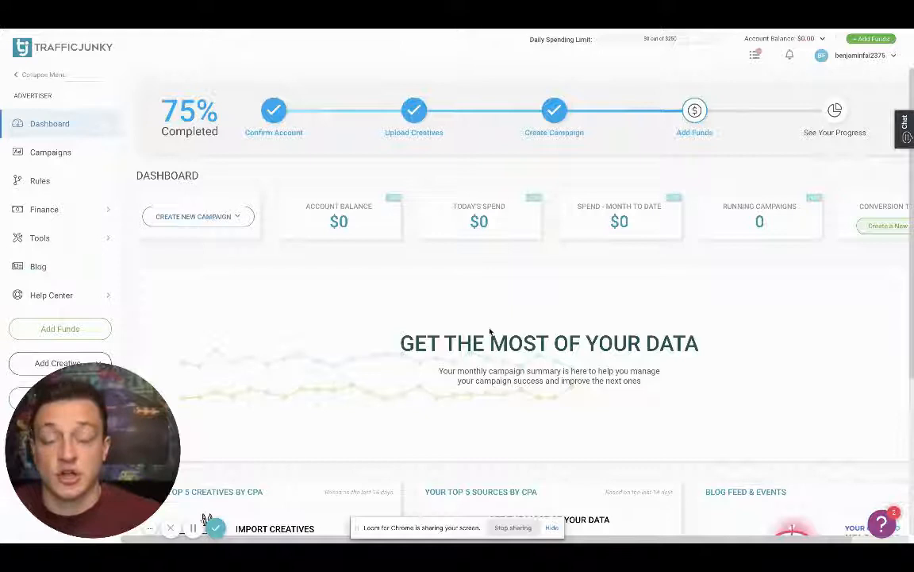
{"action": "mouse_move", "coordinate": [661, 361]}
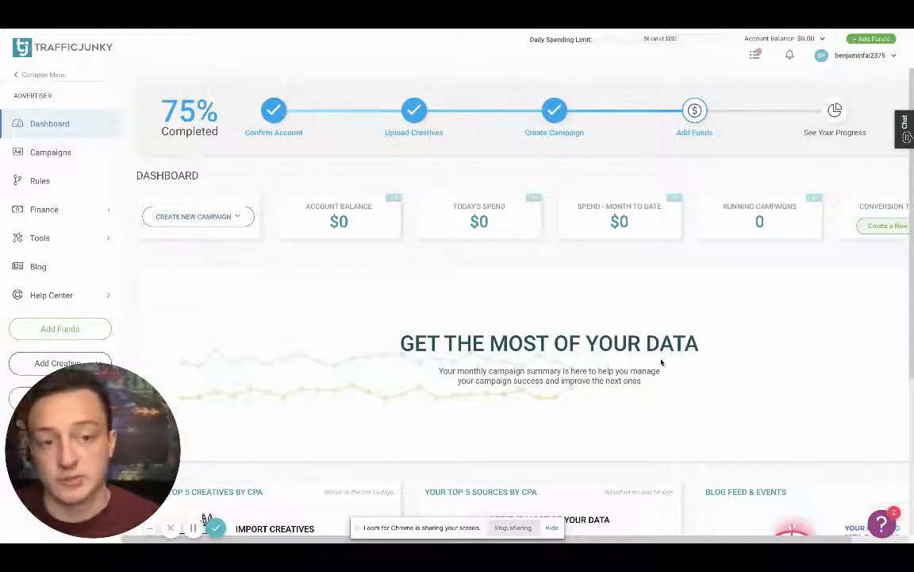
{"action": "mouse_move", "coordinate": [590, 238]}
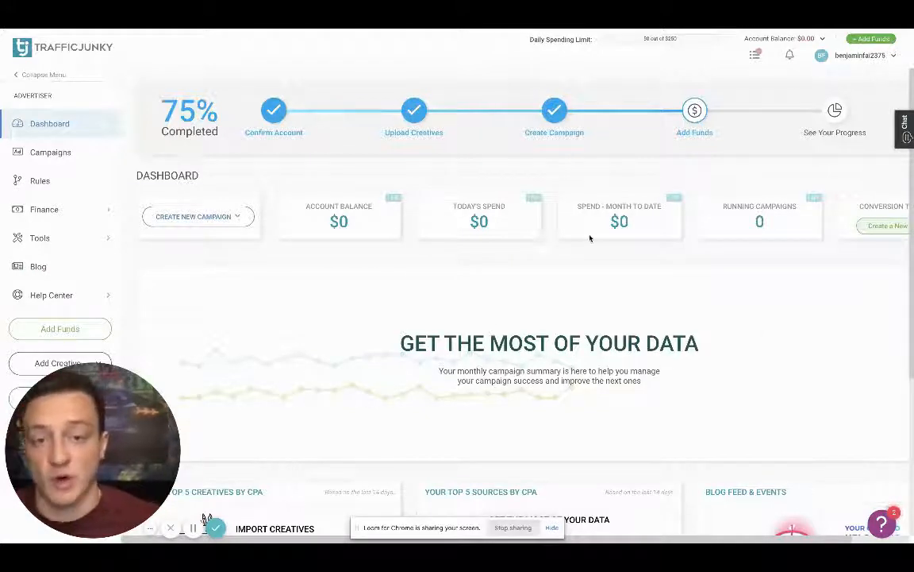
{"action": "mouse_move", "coordinate": [630, 267]}
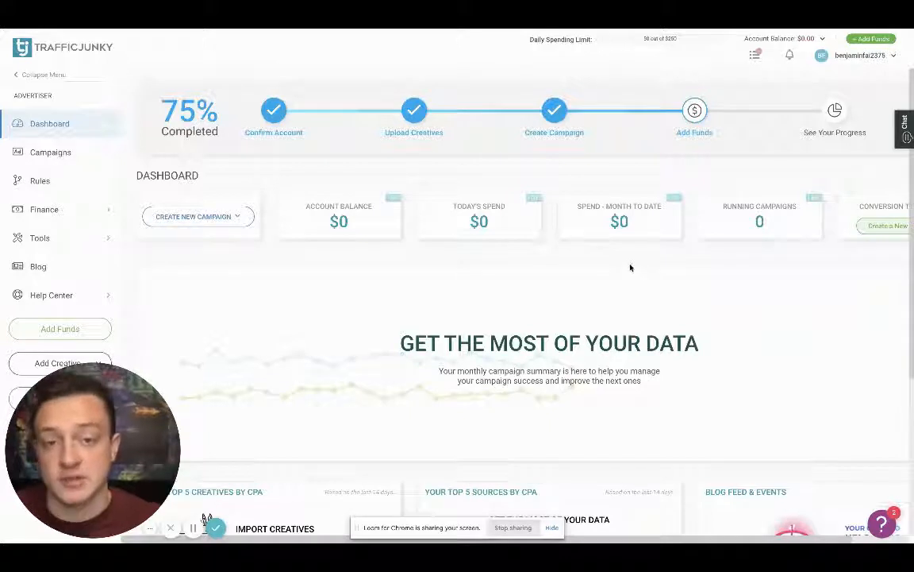
{"action": "mouse_move", "coordinate": [667, 181]}
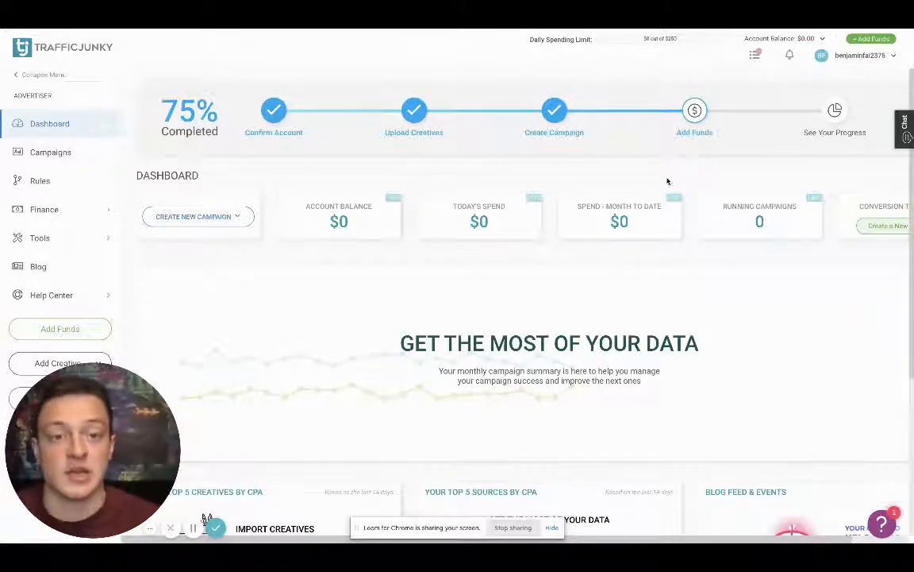
{"action": "mouse_move", "coordinate": [637, 85]}
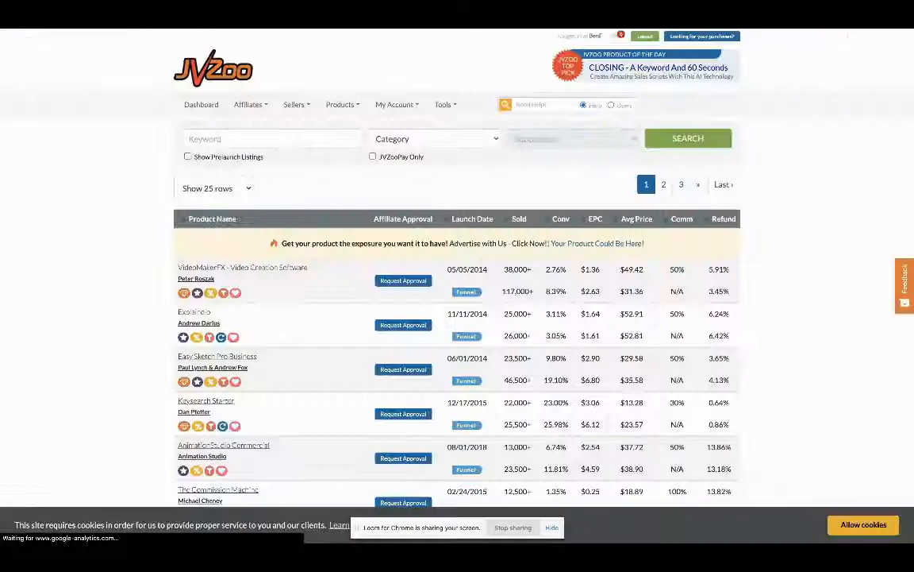
{"action": "scroll", "scroll_direction": "down", "scroll_amount": 3}
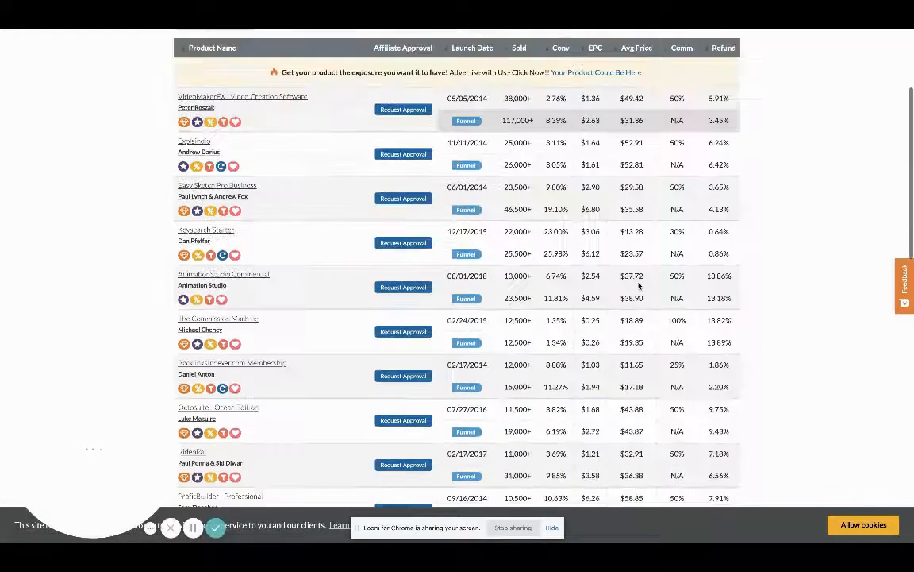
{"action": "scroll", "scroll_direction": "down", "scroll_amount": 3}
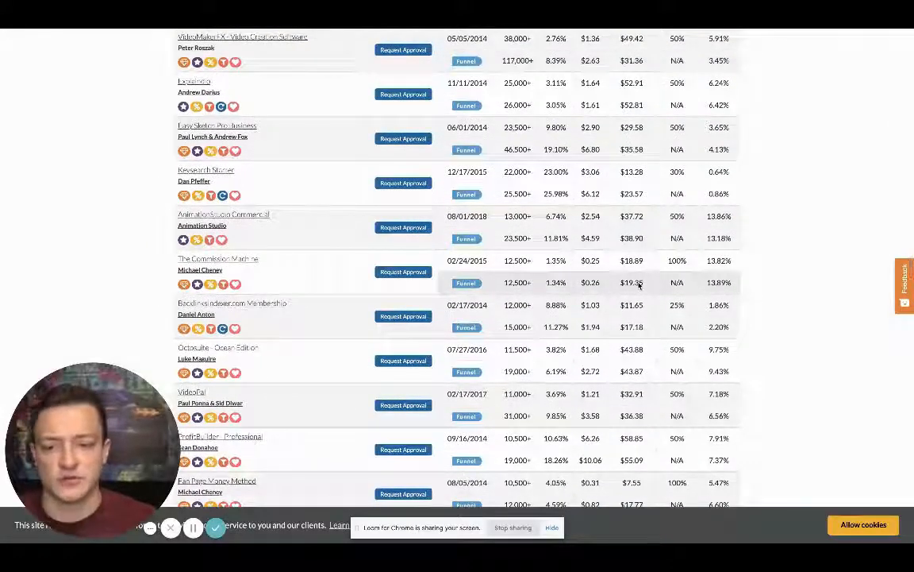
{"action": "scroll", "scroll_direction": "down", "scroll_amount": 3}
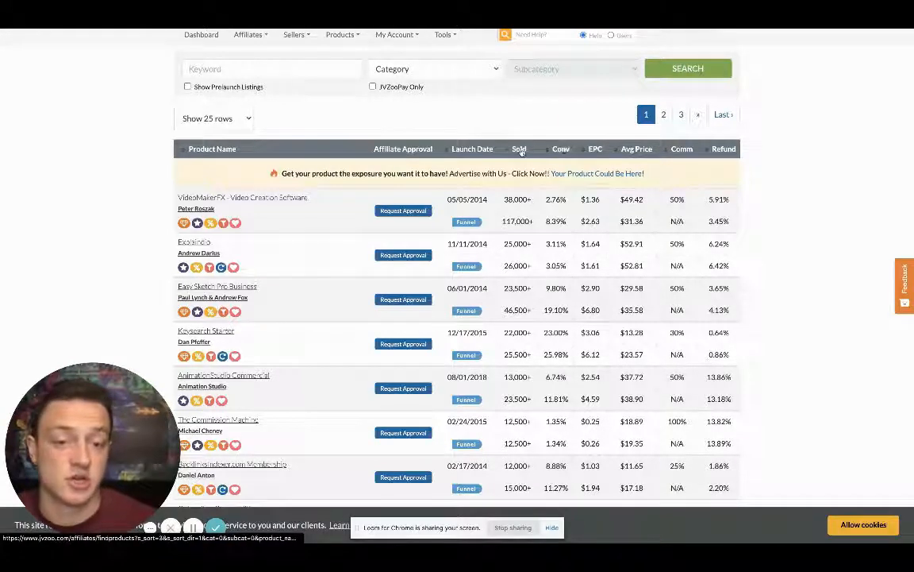
{"action": "left_click", "coordinate": [520, 149]}
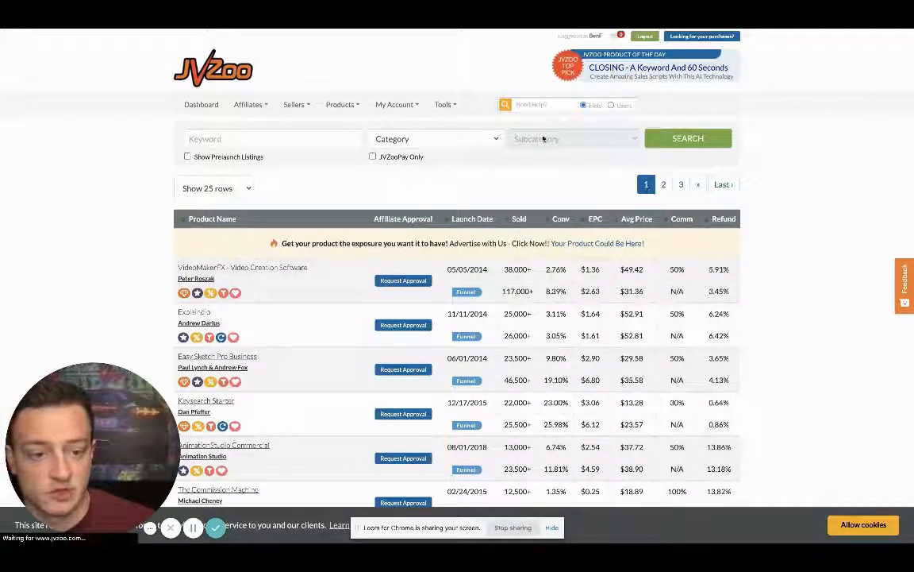
{"action": "left_click", "coordinate": [273, 138]}
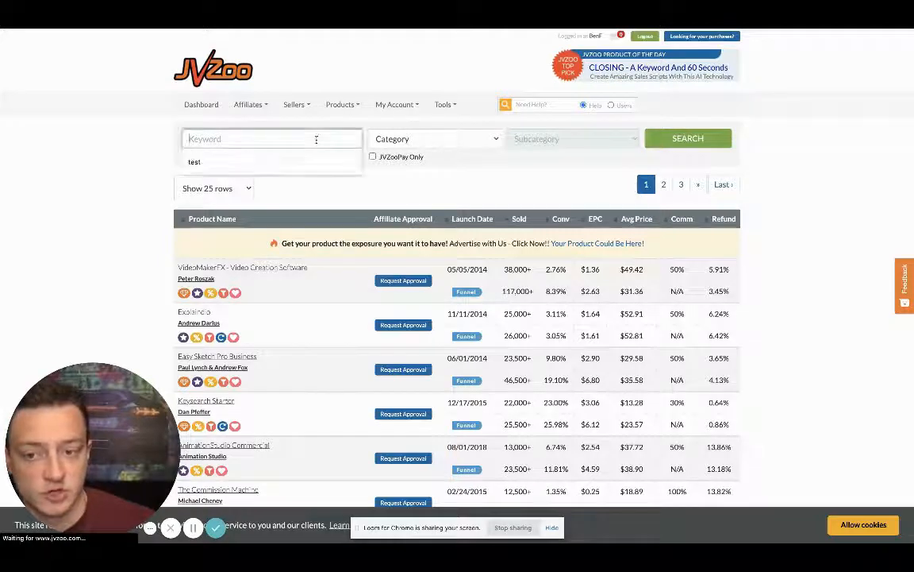
{"action": "left_click", "coordinate": [435, 138]}
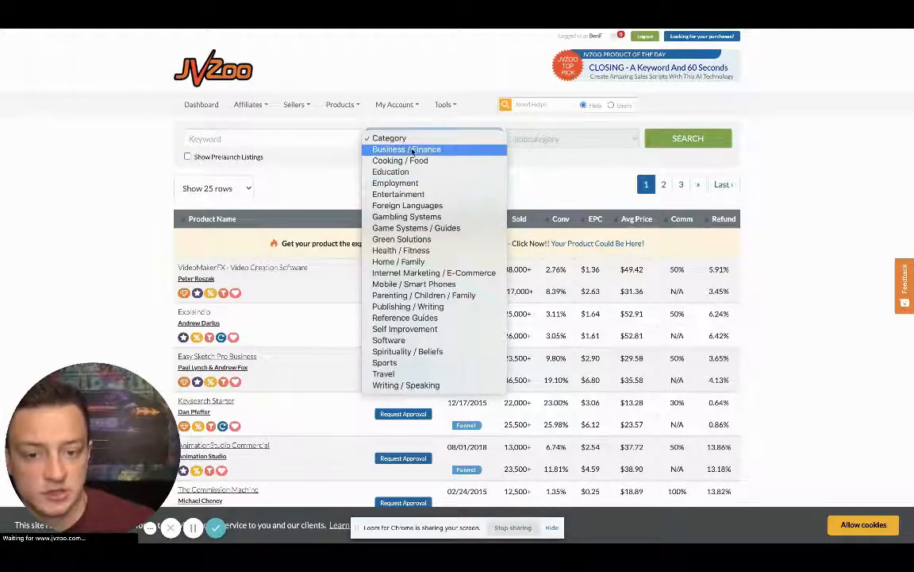
{"action": "left_click", "coordinate": [404, 150]}
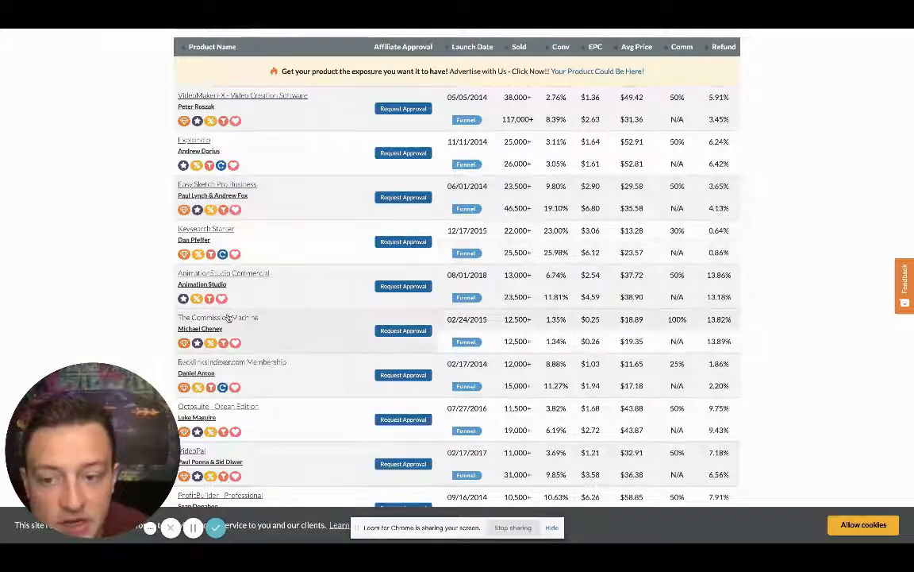
{"action": "scroll", "scroll_direction": "down", "scroll_amount": 3}
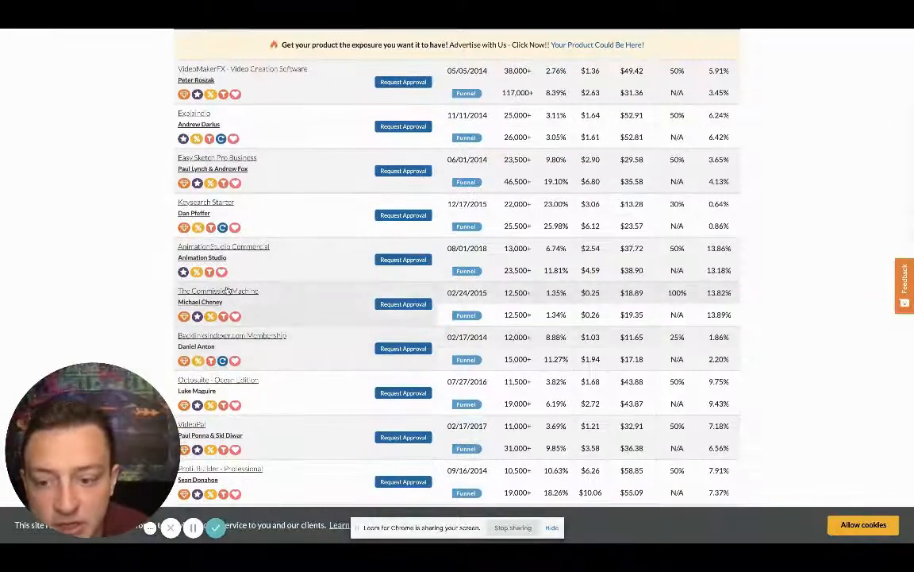
{"action": "scroll", "scroll_direction": "down", "scroll_amount": 3}
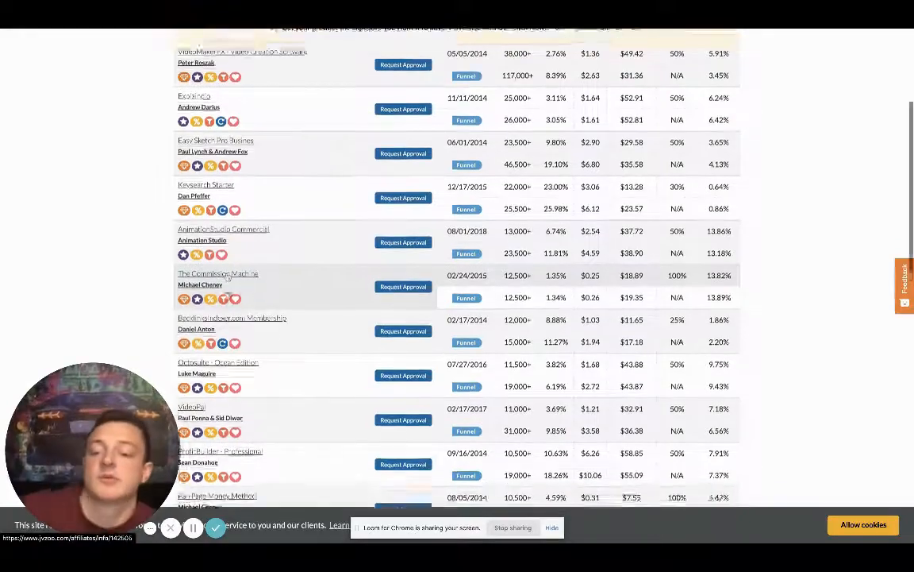
{"action": "scroll", "scroll_direction": "down", "scroll_amount": 3}
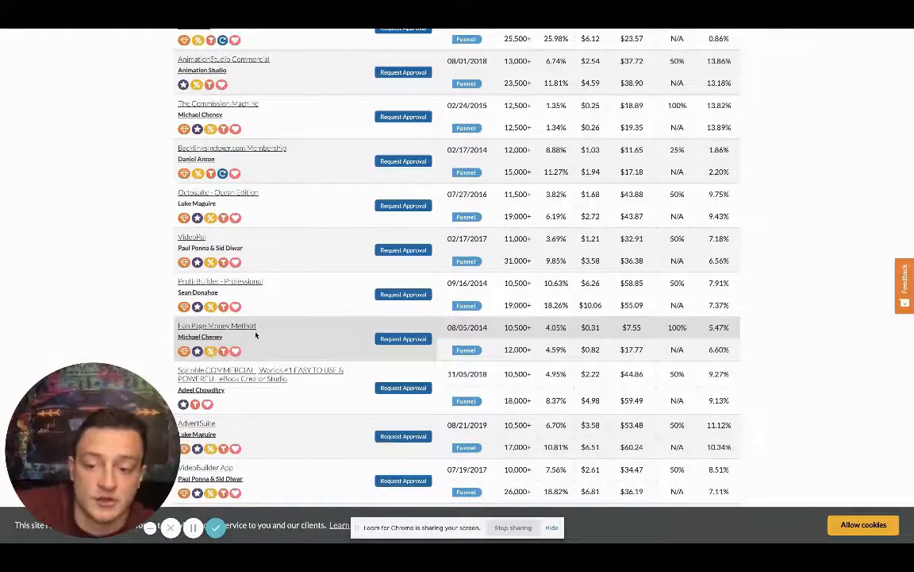
{"action": "scroll", "scroll_direction": "down", "scroll_amount": 3}
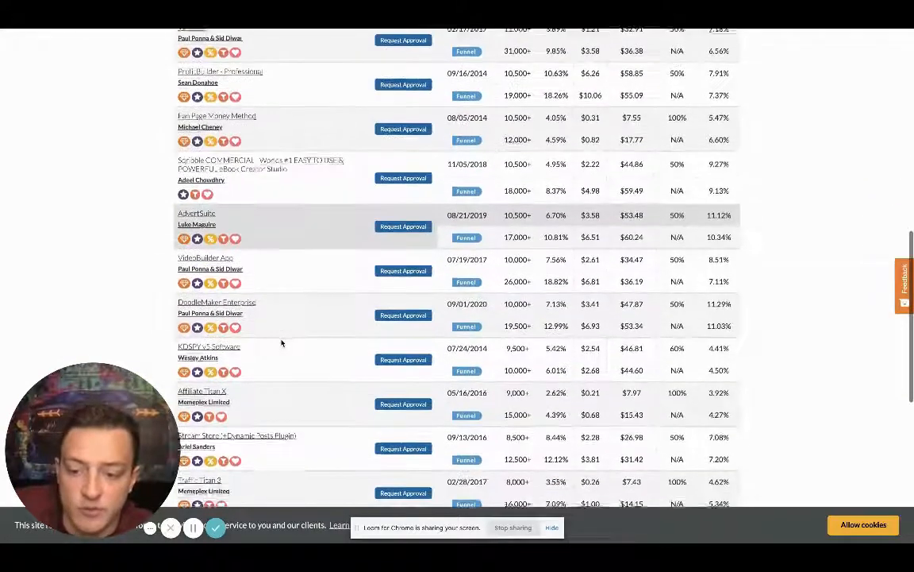
{"action": "scroll", "scroll_direction": "down", "scroll_amount": 3}
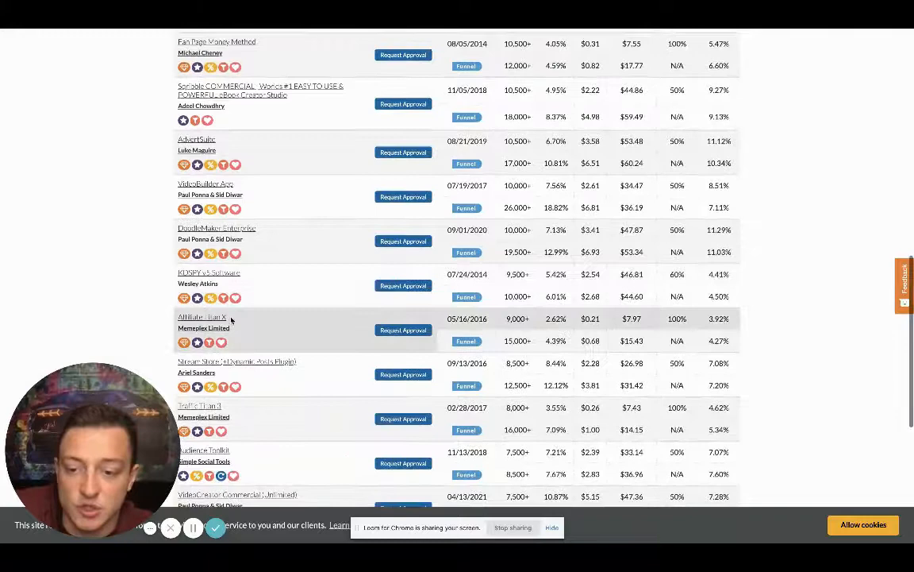
{"action": "scroll", "scroll_direction": "down", "scroll_amount": 3}
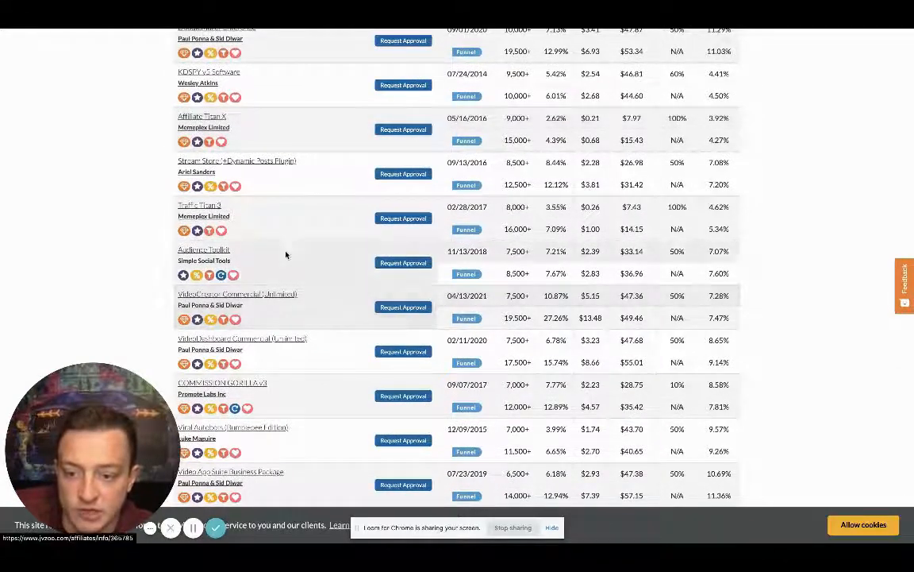
{"action": "scroll", "scroll_direction": "down", "scroll_amount": 3}
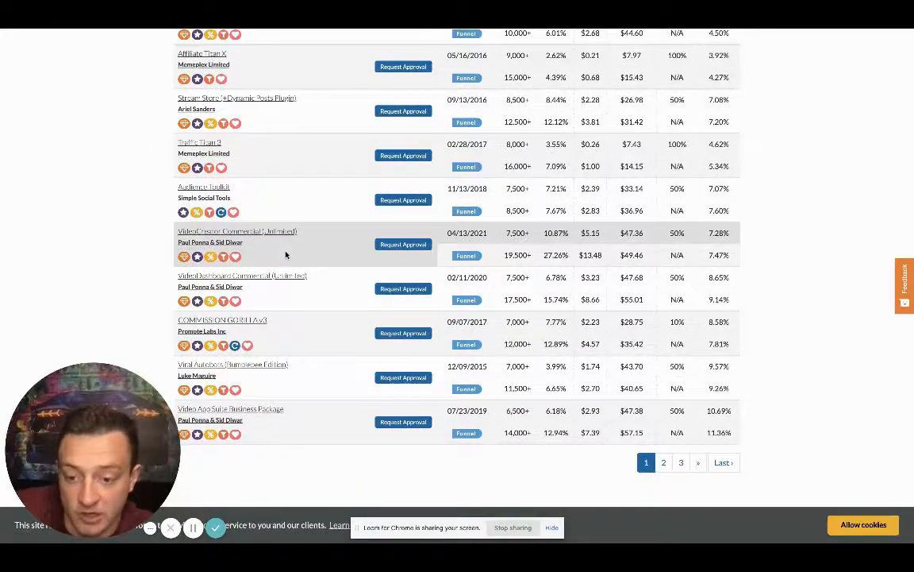
{"action": "scroll", "scroll_direction": "up", "scroll_amount": 3}
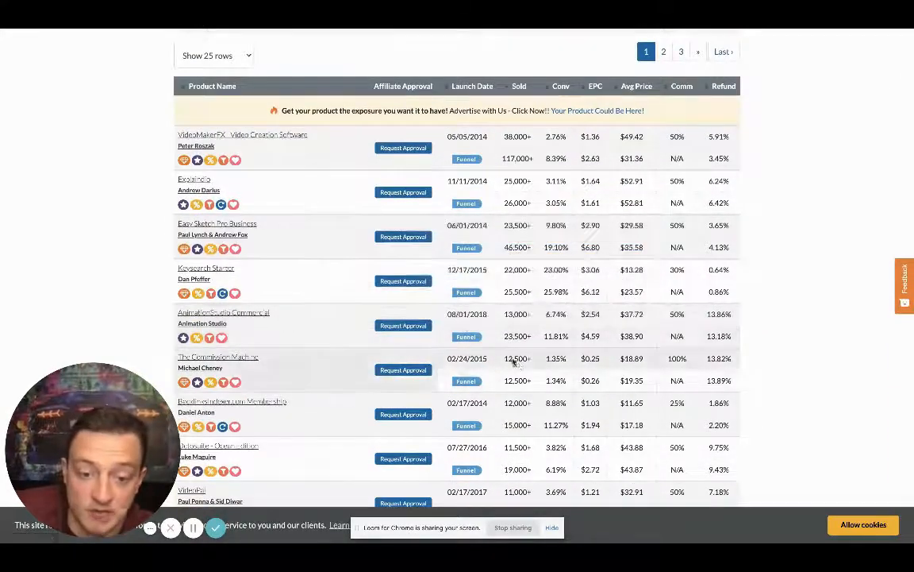
{"action": "mouse_move", "coordinate": [239, 363]}
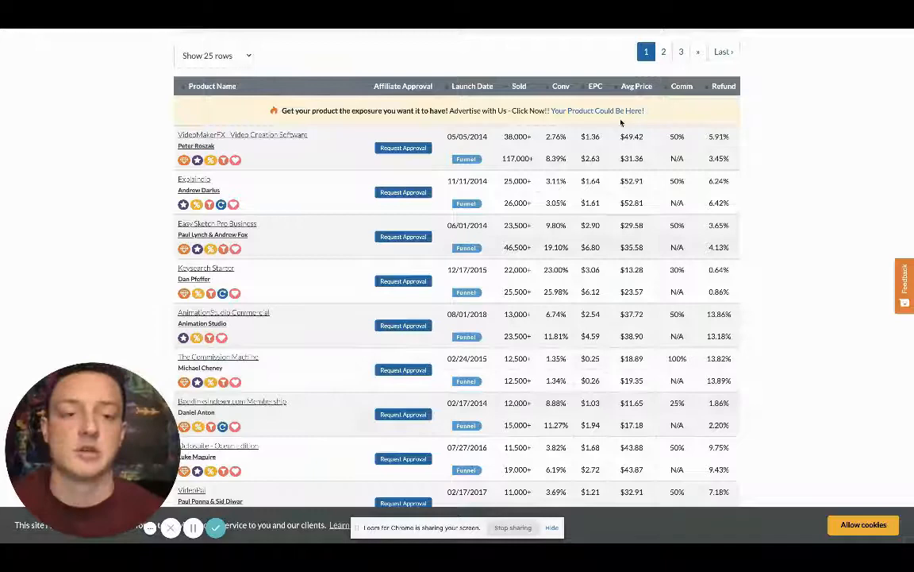
Step: Filter JVZoo products to Internet Marketing / E-Commerce and browse the results
{"action": "left_click", "coordinate": [435, 69]}
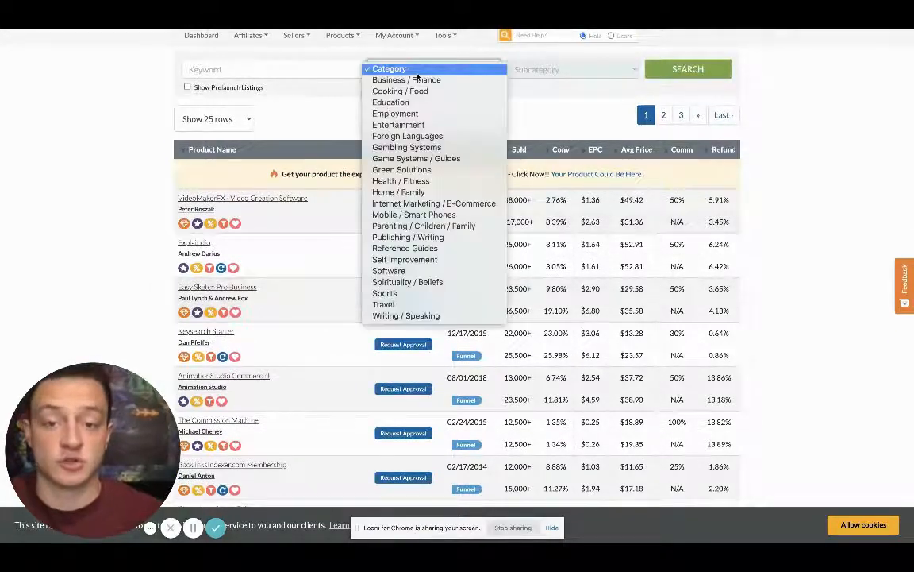
{"action": "mouse_move", "coordinate": [398, 124]}
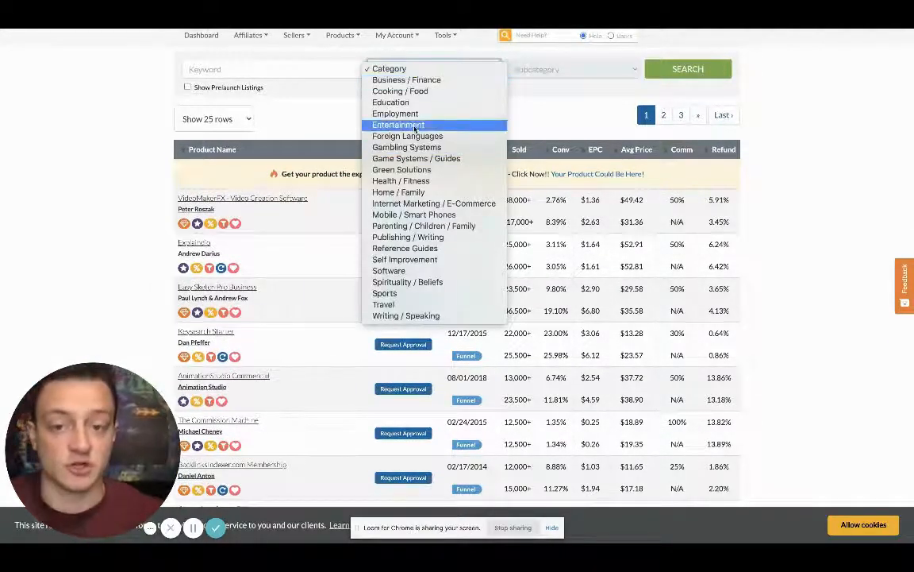
{"action": "mouse_move", "coordinate": [405, 315]}
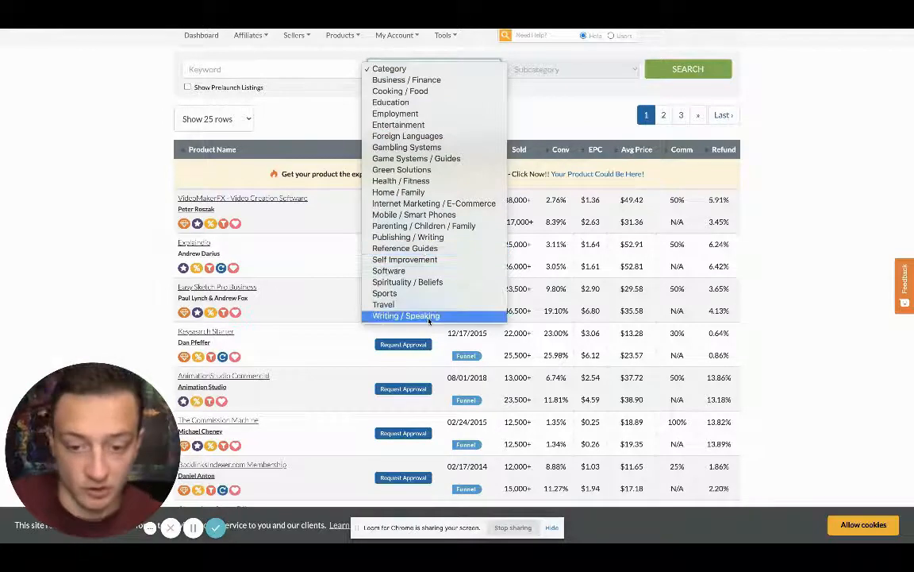
{"action": "mouse_move", "coordinate": [433, 203]}
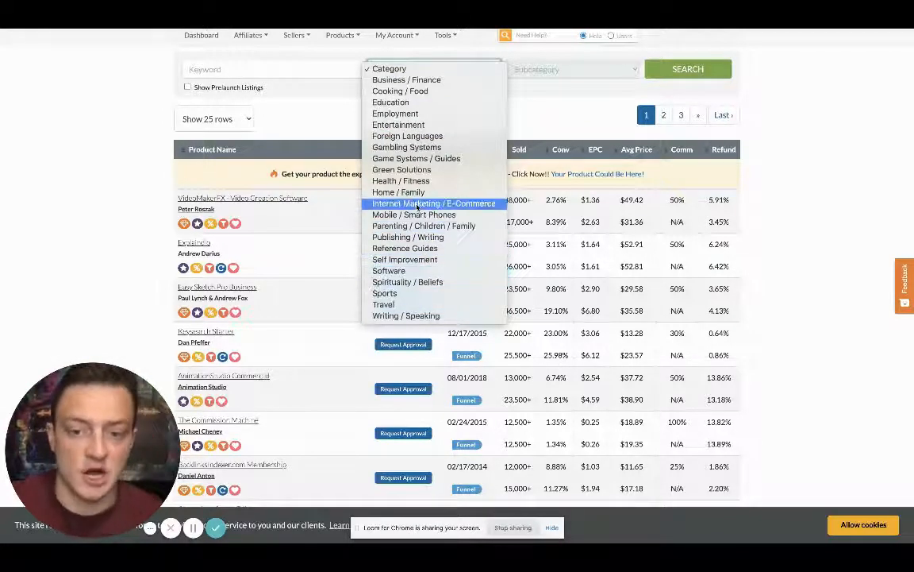
{"action": "left_click", "coordinate": [423, 204]}
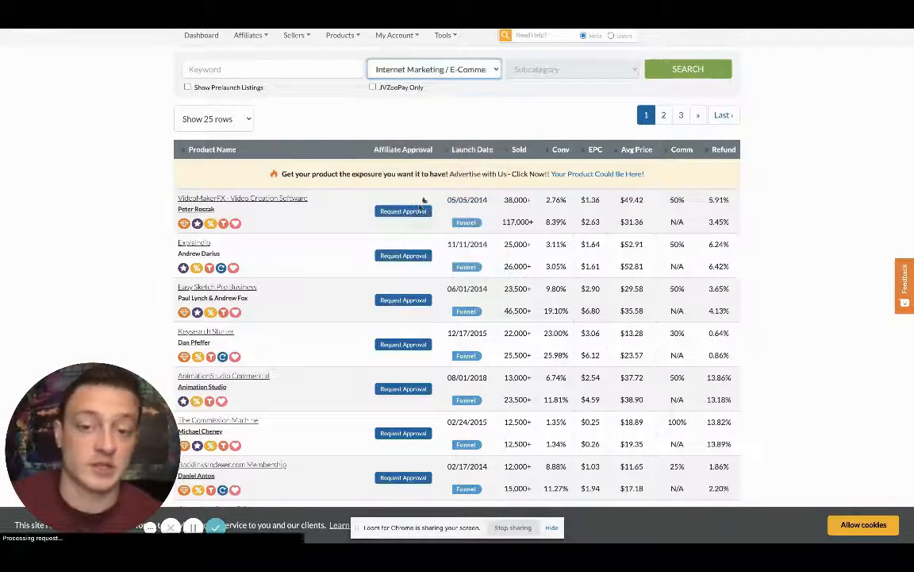
{"action": "left_click", "coordinate": [687, 69]}
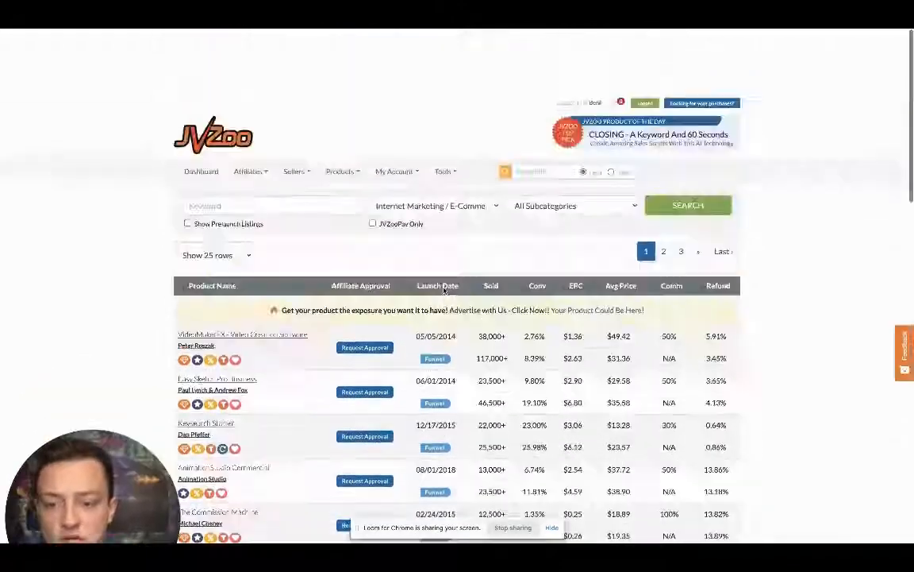
{"action": "scroll", "scroll_direction": "down", "scroll_amount": 3}
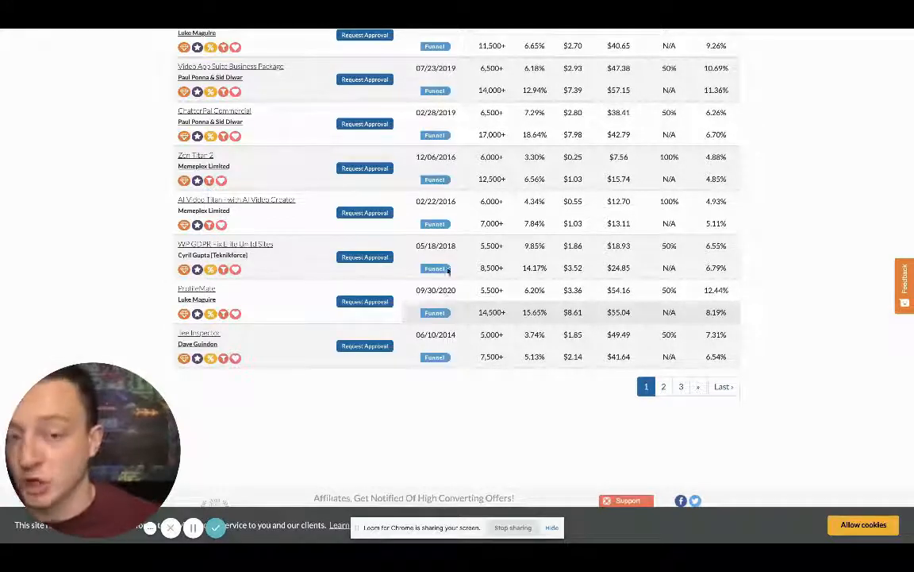
{"action": "mouse_move", "coordinate": [584, 89]}
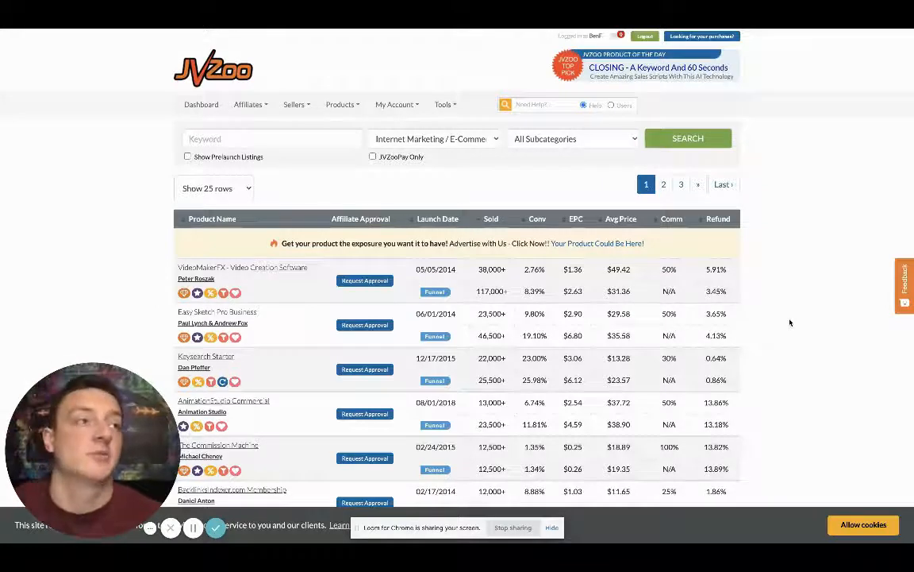
{"action": "mouse_move", "coordinate": [800, 335]}
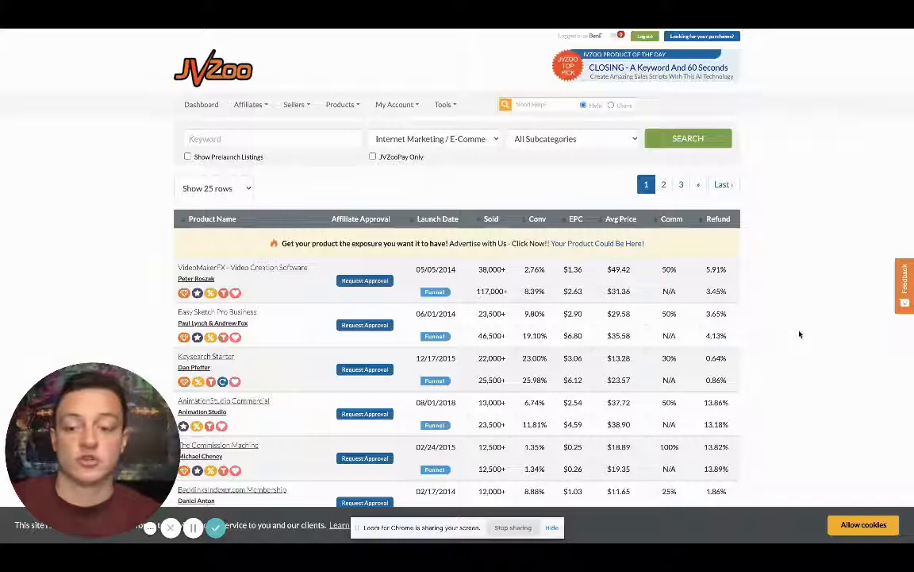
{"action": "scroll", "scroll_direction": "down", "scroll_amount": 3}
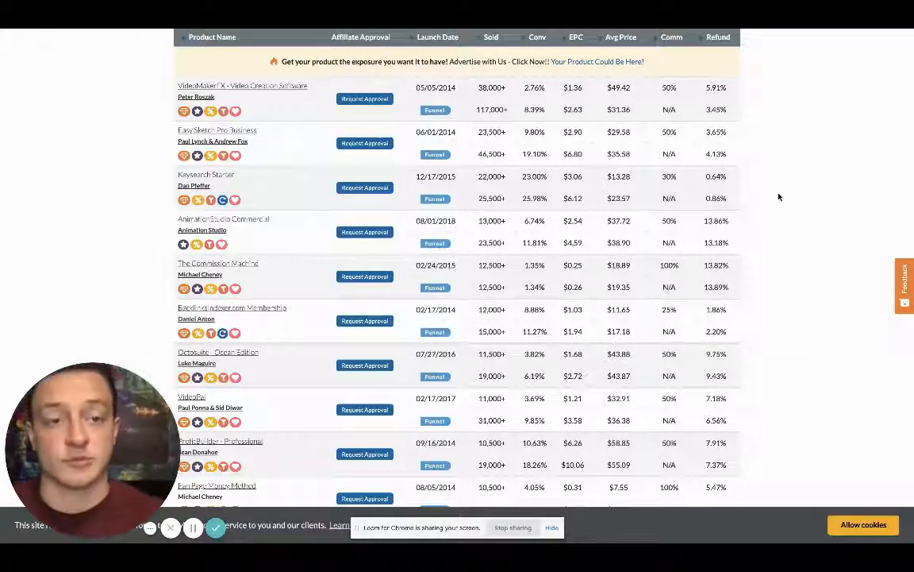
{"action": "mouse_move", "coordinate": [752, 142]}
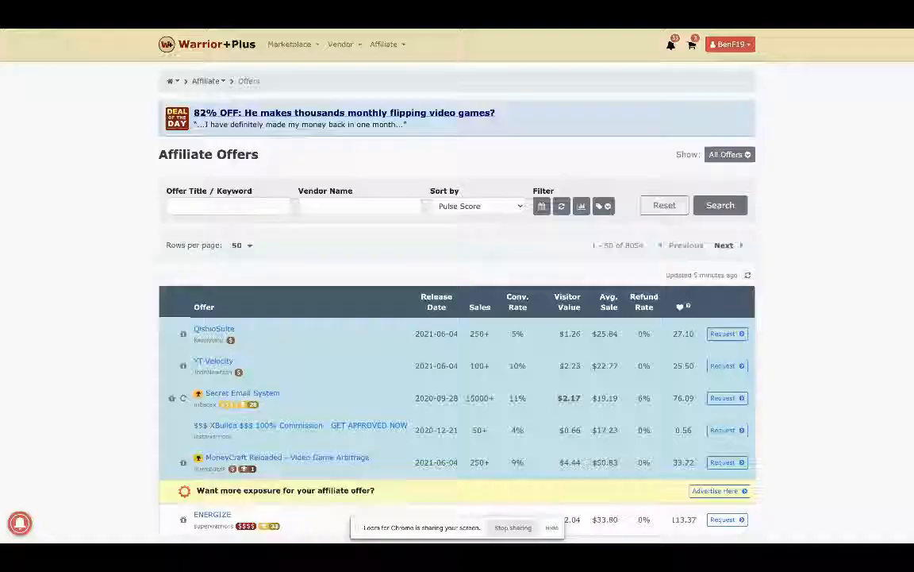
Step: Scroll through the Warrior+Plus offers ranked by Pulse Score and back up
{"action": "scroll", "scroll_direction": "down", "scroll_amount": 3}
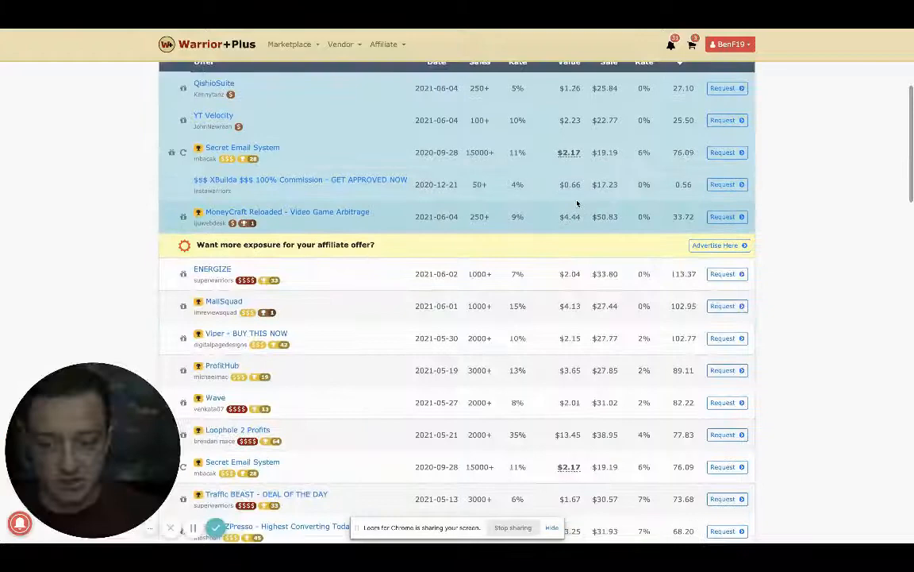
{"action": "scroll", "scroll_direction": "down", "scroll_amount": 3}
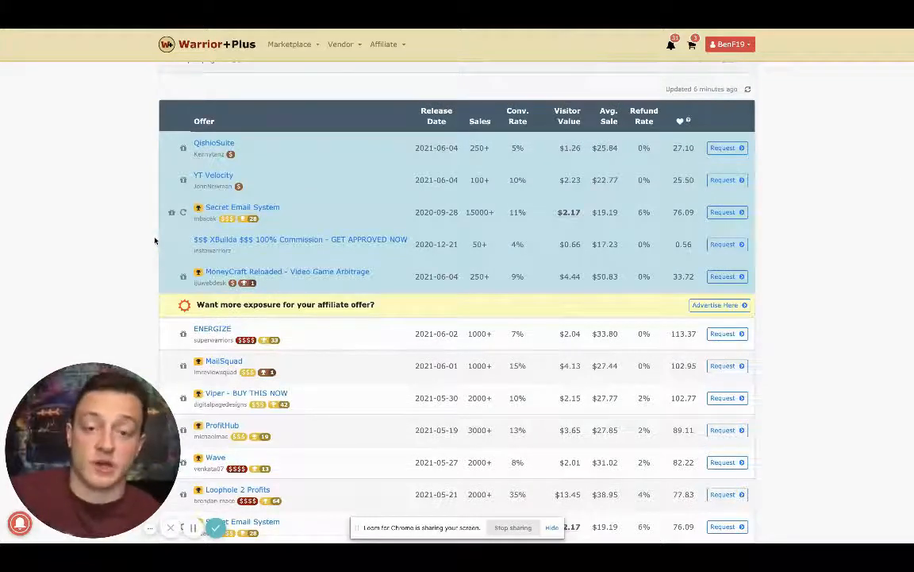
{"action": "mouse_move", "coordinate": [200, 247]}
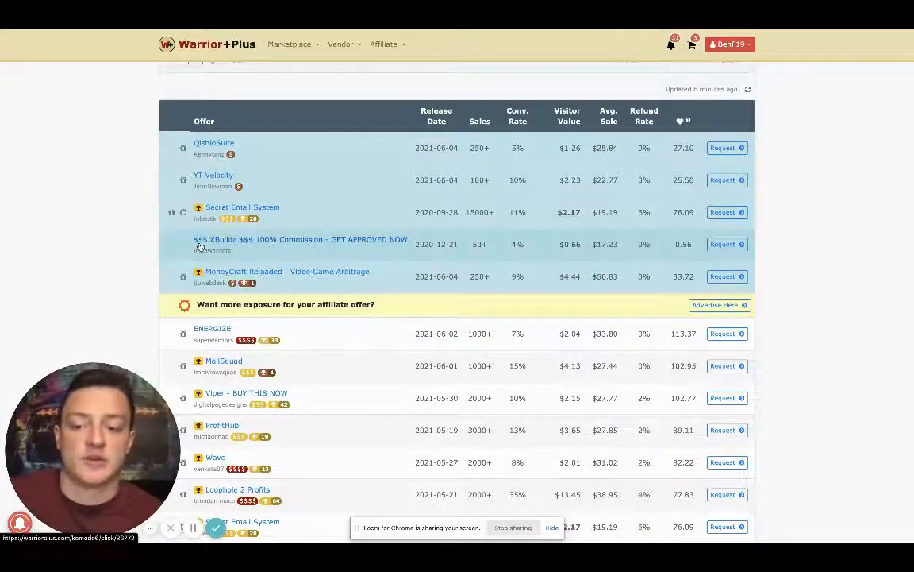
{"action": "mouse_move", "coordinate": [252, 326]}
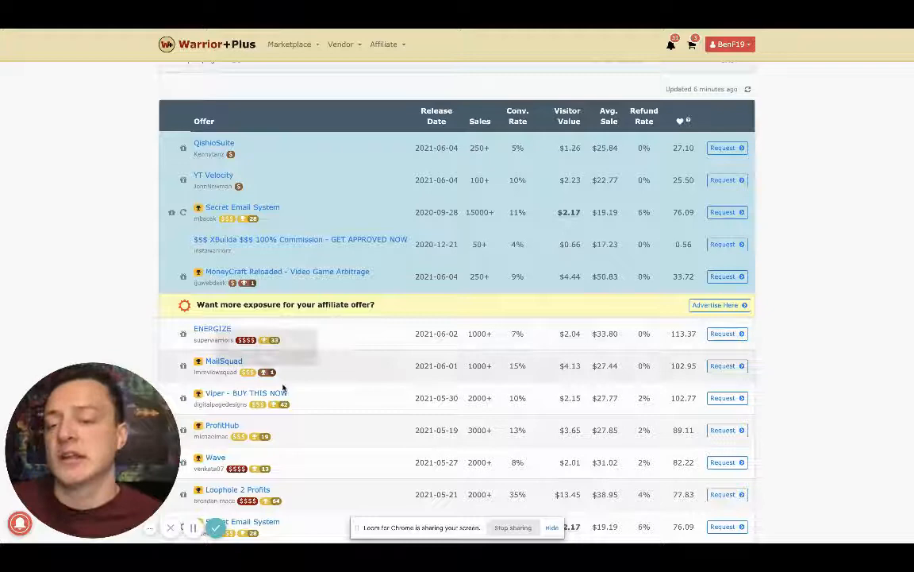
{"action": "scroll", "scroll_direction": "down", "scroll_amount": 3}
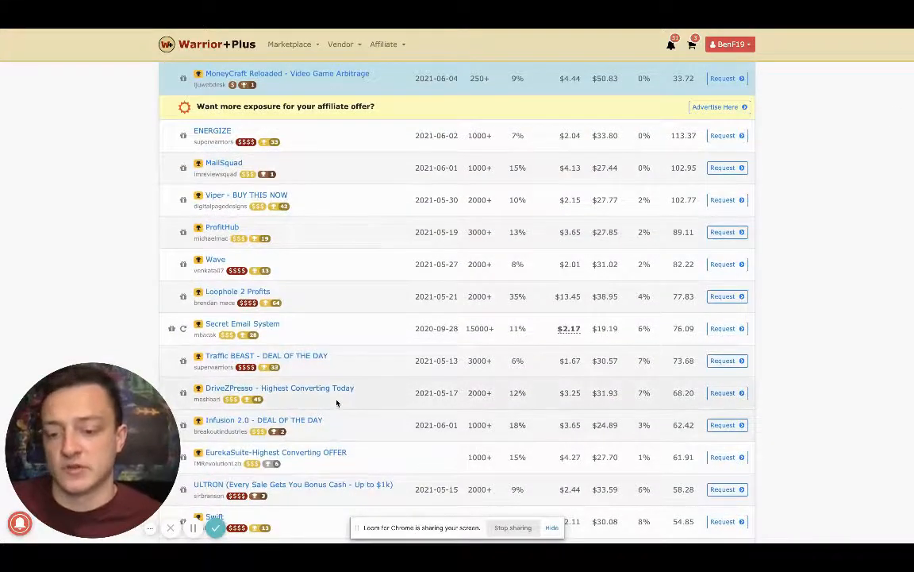
{"action": "scroll", "scroll_direction": "down", "scroll_amount": 3}
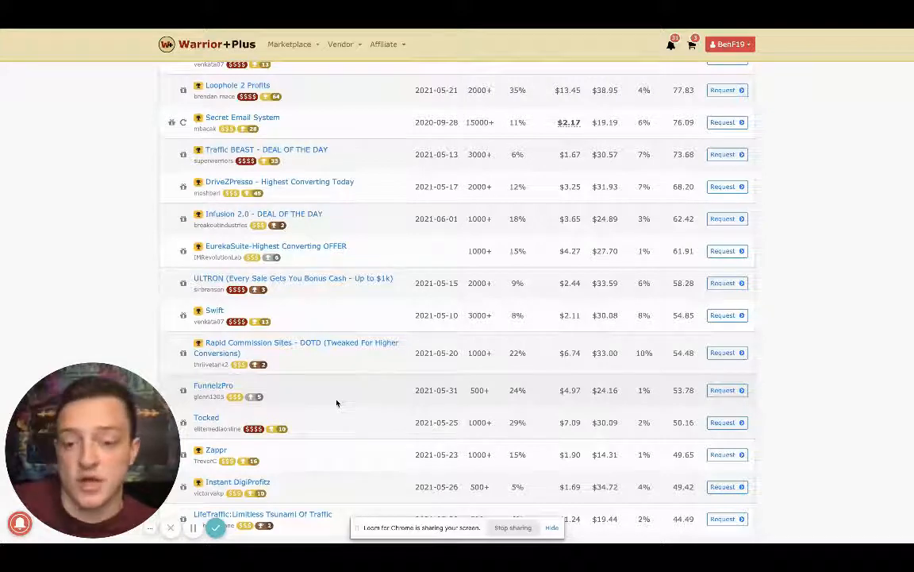
{"action": "scroll", "scroll_direction": "down", "scroll_amount": 3}
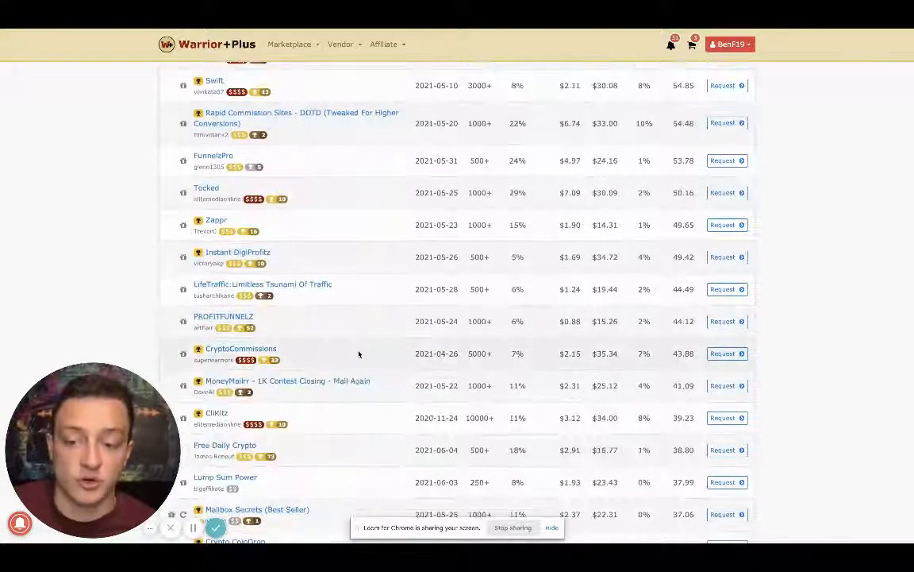
{"action": "scroll", "scroll_direction": "down", "scroll_amount": 3}
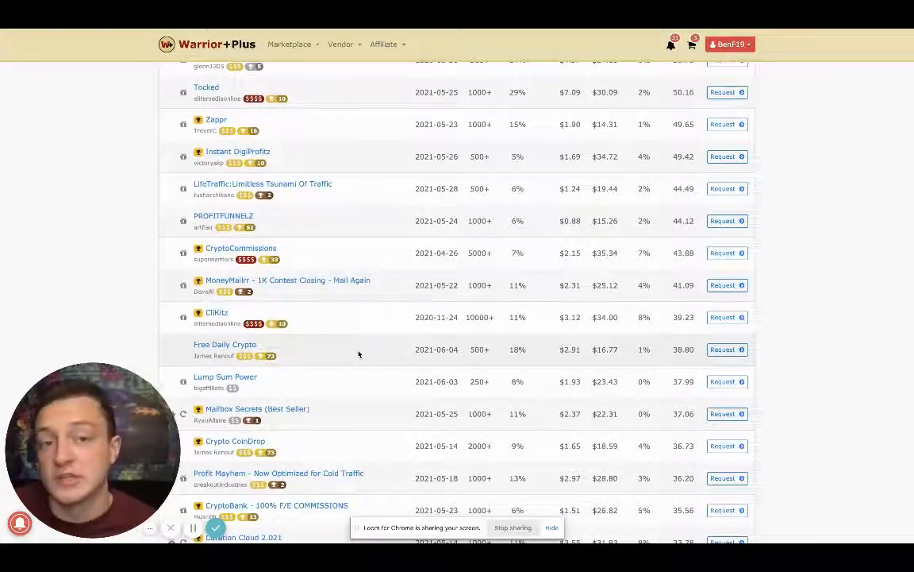
{"action": "scroll", "scroll_direction": "down", "scroll_amount": 3}
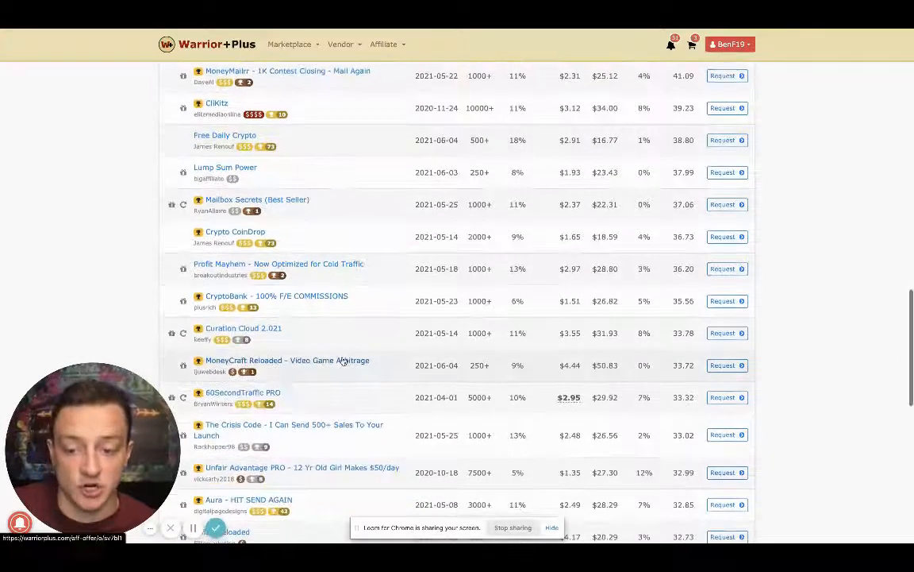
{"action": "scroll", "scroll_direction": "down", "scroll_amount": 3}
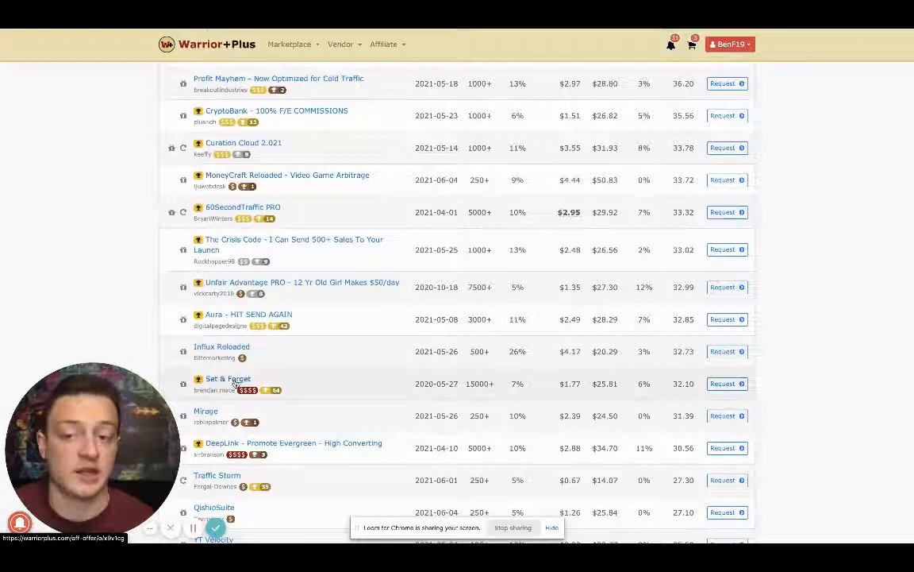
{"action": "scroll", "scroll_direction": "up", "scroll_amount": 3}
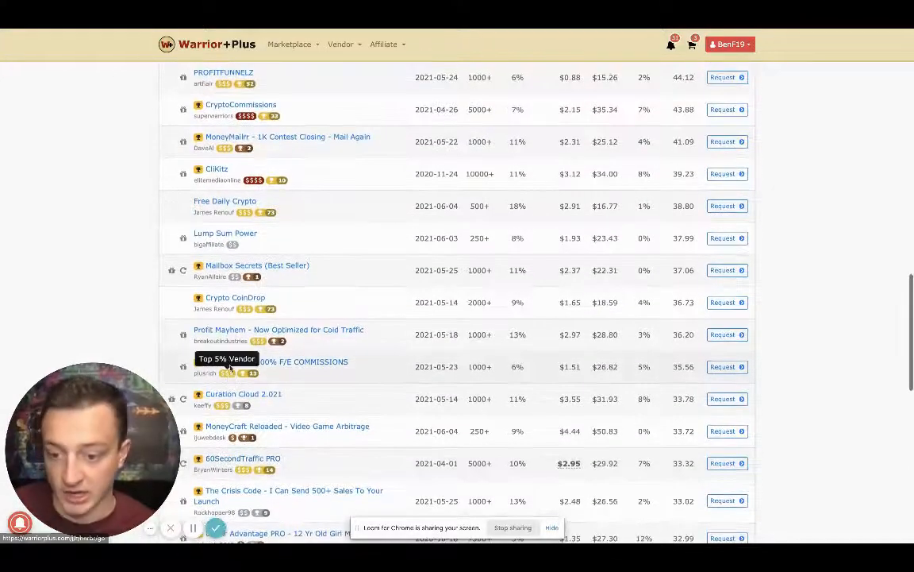
{"action": "scroll", "scroll_direction": "up", "scroll_amount": 3}
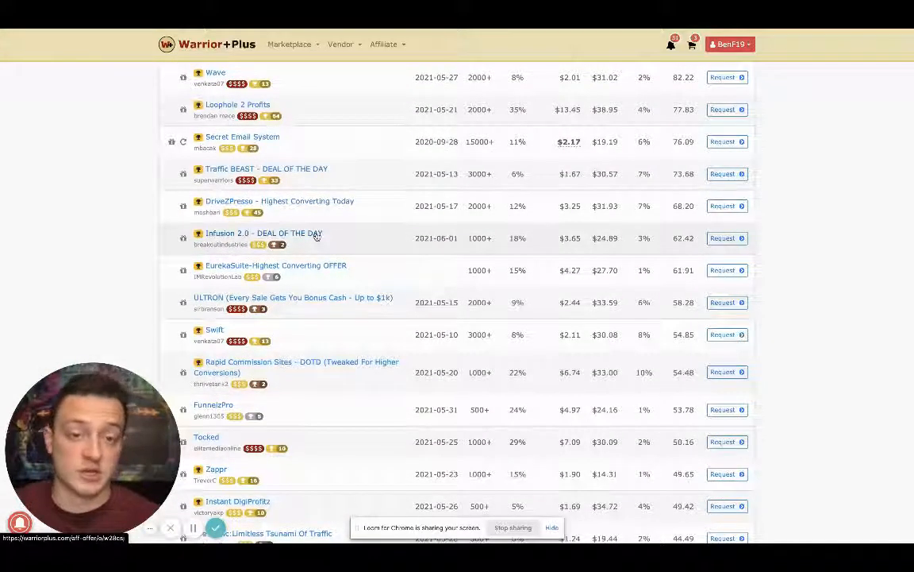
{"action": "mouse_move", "coordinate": [385, 238]}
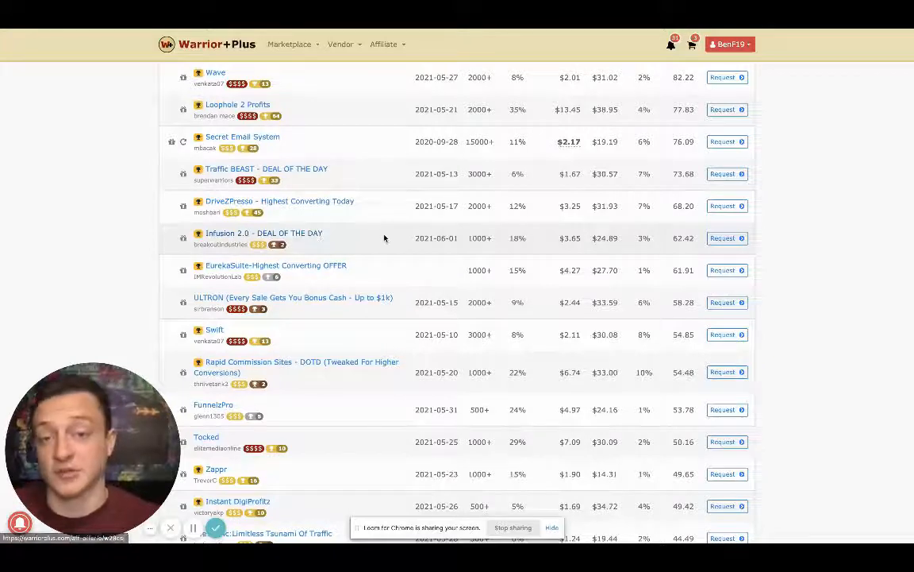
{"action": "scroll", "scroll_direction": "up", "scroll_amount": 3}
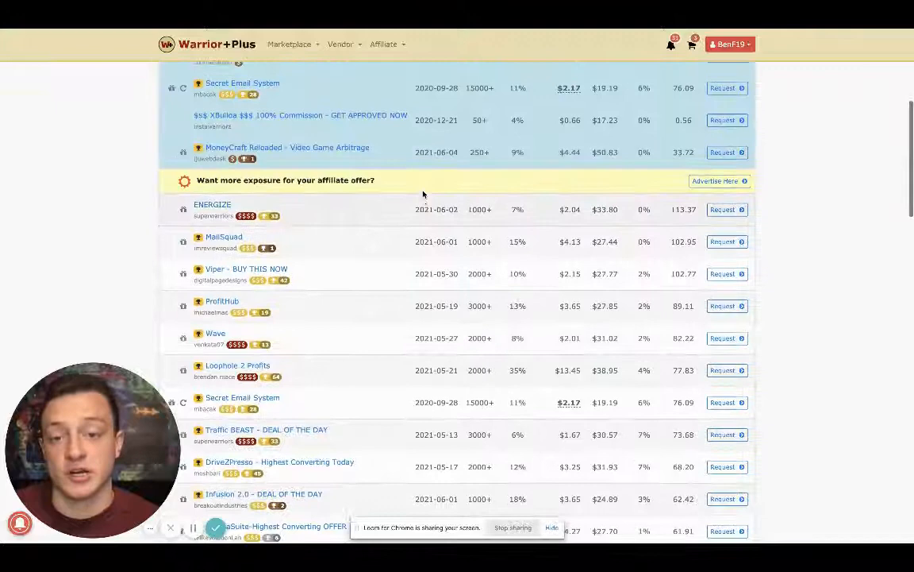
{"action": "scroll", "scroll_direction": "up", "scroll_amount": 3}
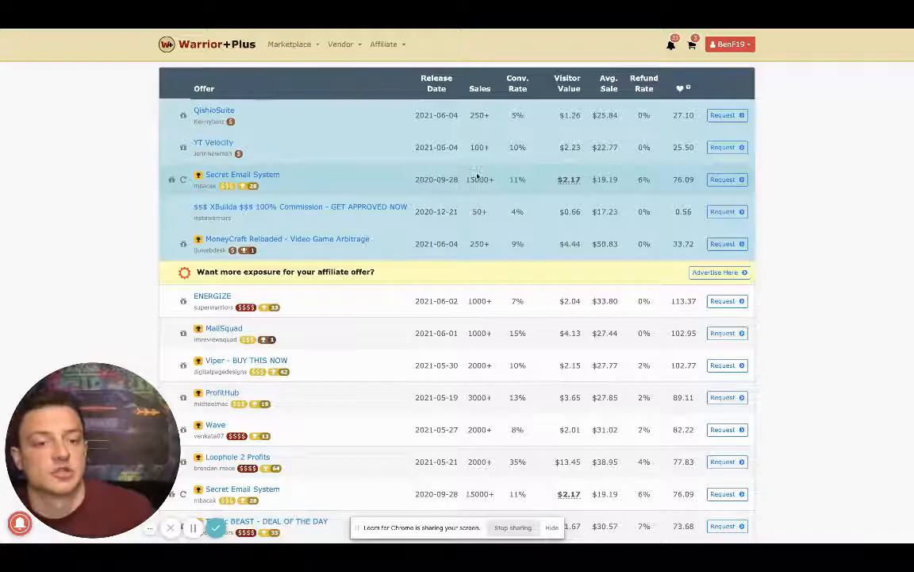
{"action": "scroll", "scroll_direction": "down", "scroll_amount": 3}
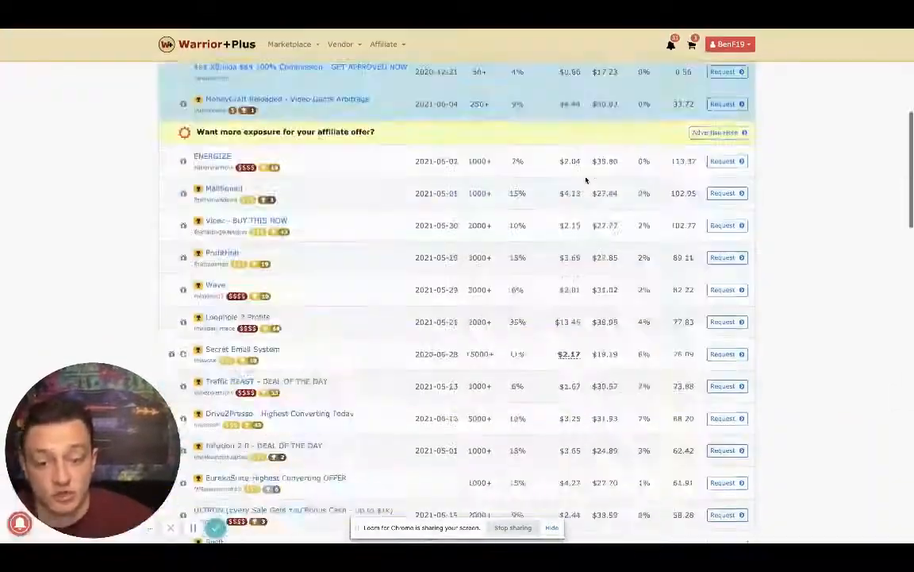
{"action": "scroll", "scroll_direction": "up", "scroll_amount": 3}
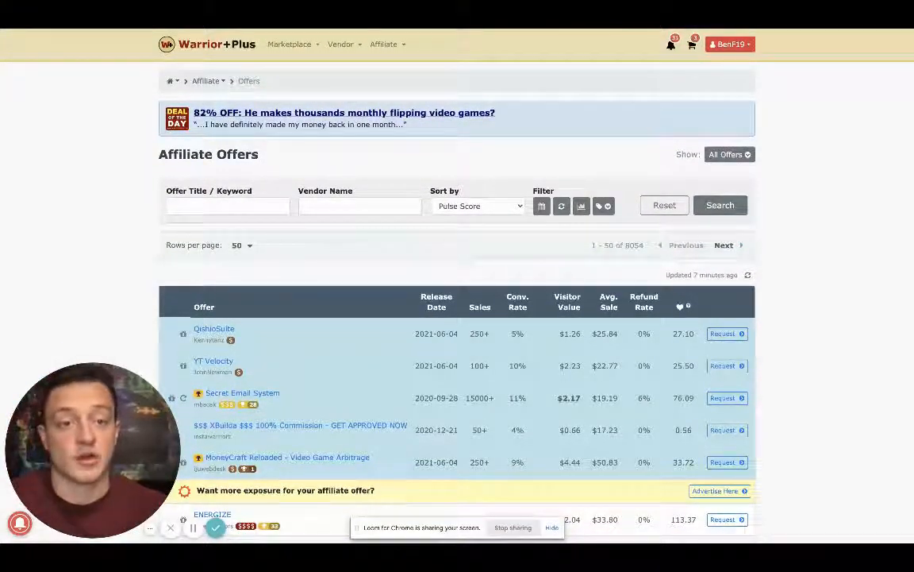
{"action": "mouse_move", "coordinate": [779, 269]}
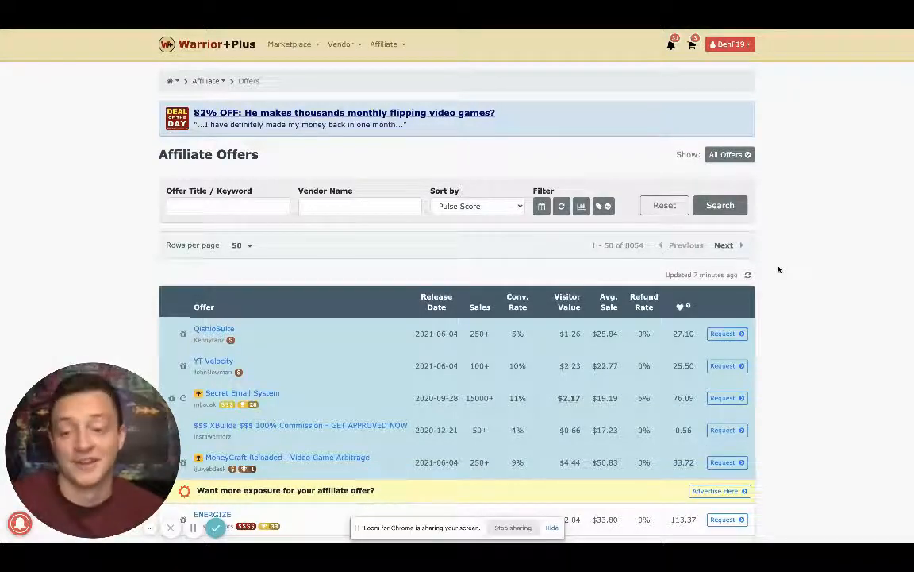
{"action": "scroll", "scroll_direction": "down", "scroll_amount": 3}
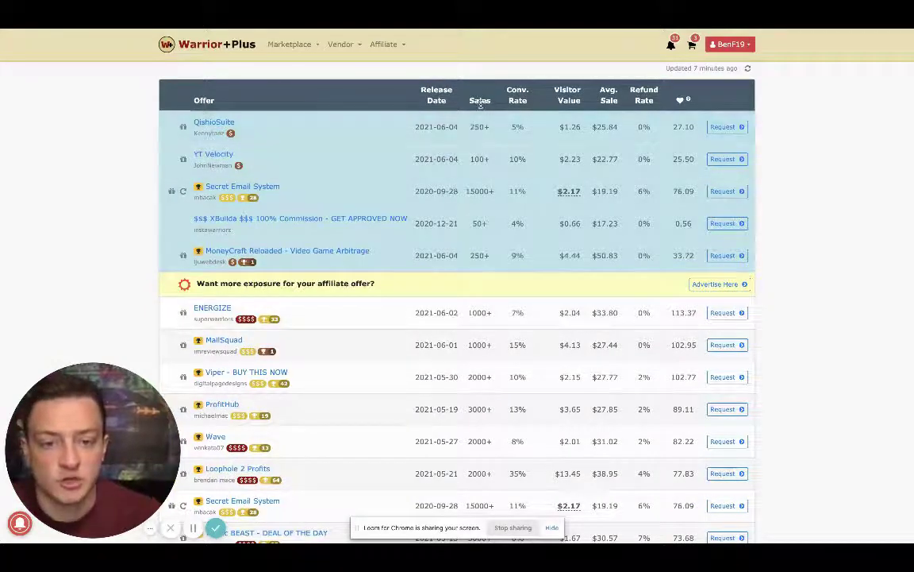
Step: Sort the Warrior+Plus offers by Sales, rerun the search, and browse the results
{"action": "left_click", "coordinate": [472, 148]}
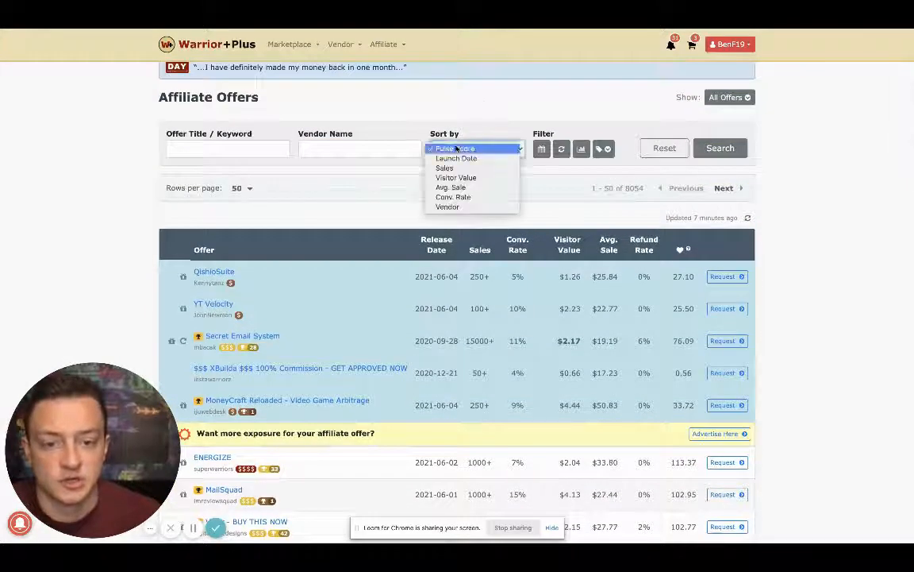
{"action": "left_click", "coordinate": [445, 168]}
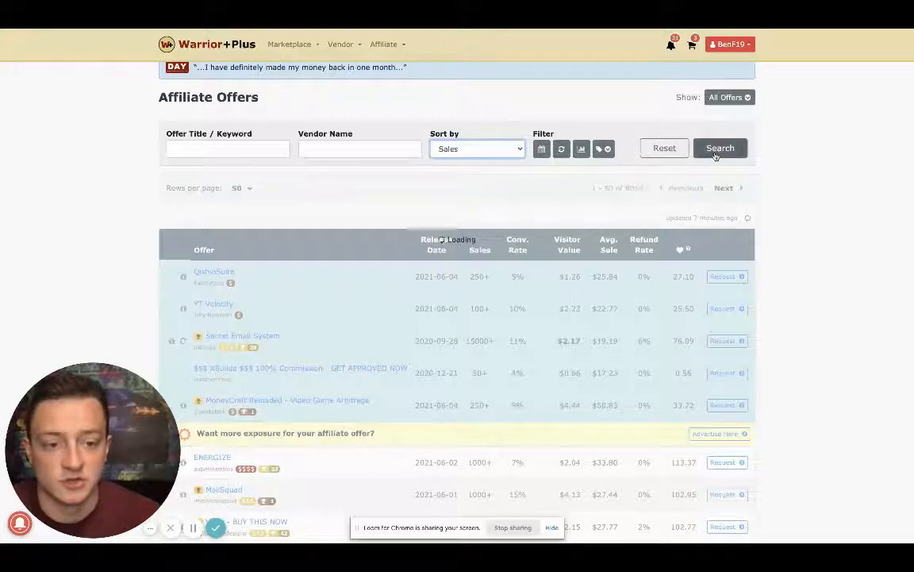
{"action": "left_click", "coordinate": [720, 147]}
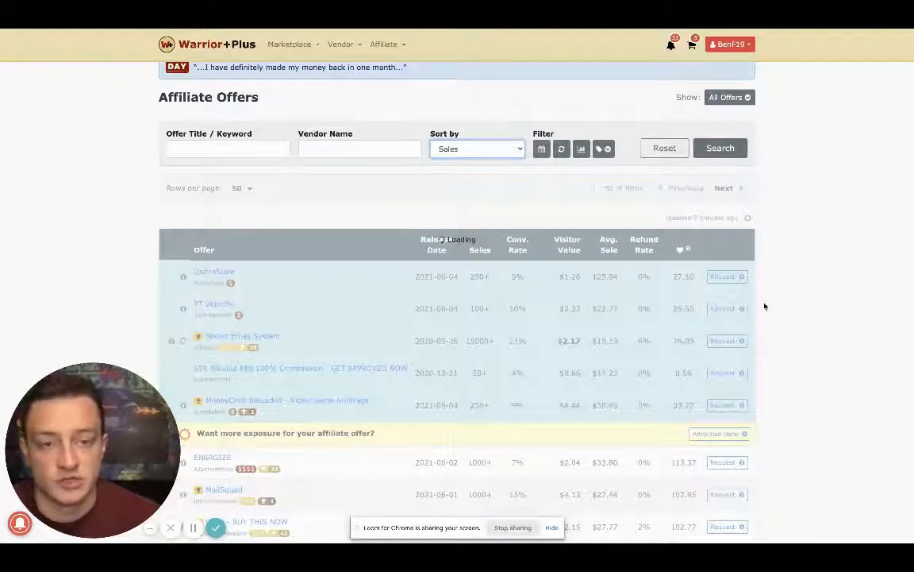
{"action": "scroll", "scroll_direction": "down", "scroll_amount": 3}
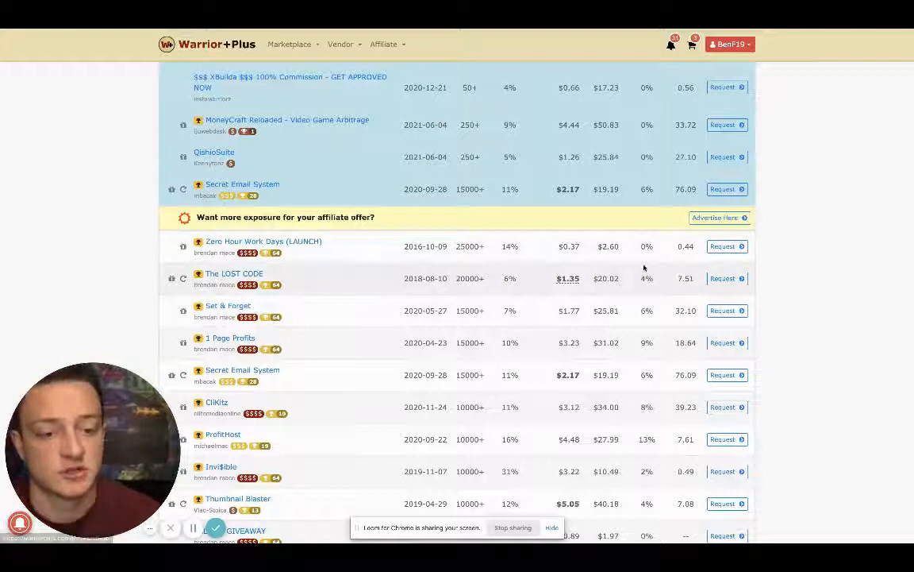
{"action": "mouse_move", "coordinate": [597, 336]}
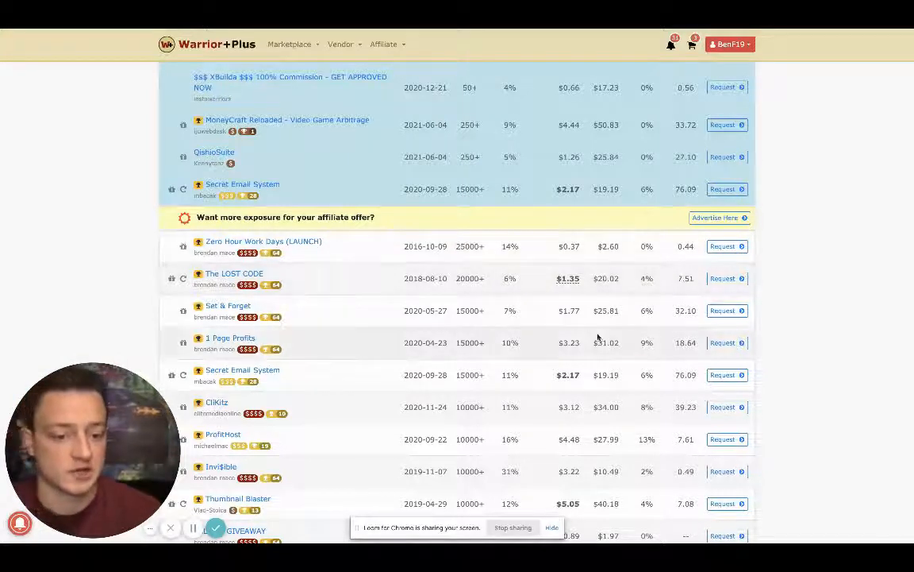
{"action": "mouse_move", "coordinate": [601, 470]}
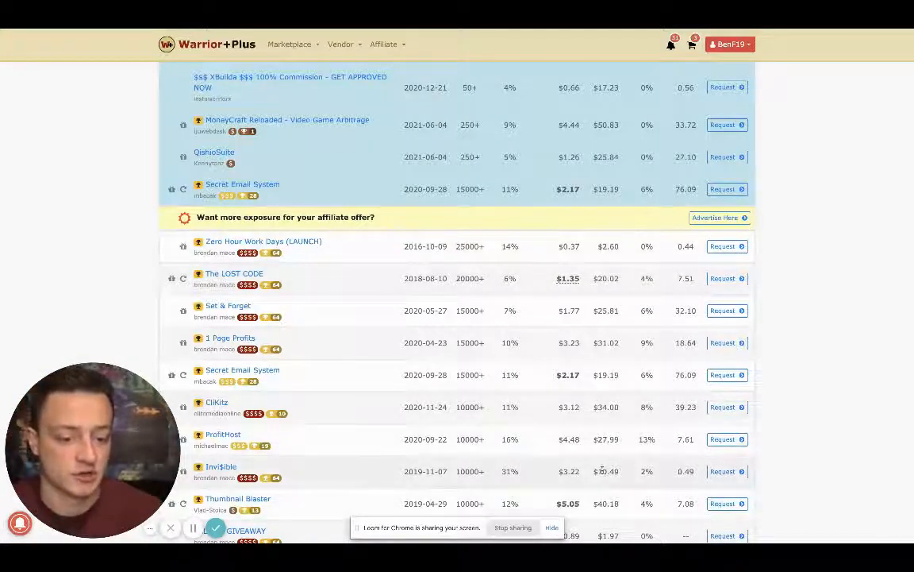
{"action": "scroll", "scroll_direction": "down", "scroll_amount": 3}
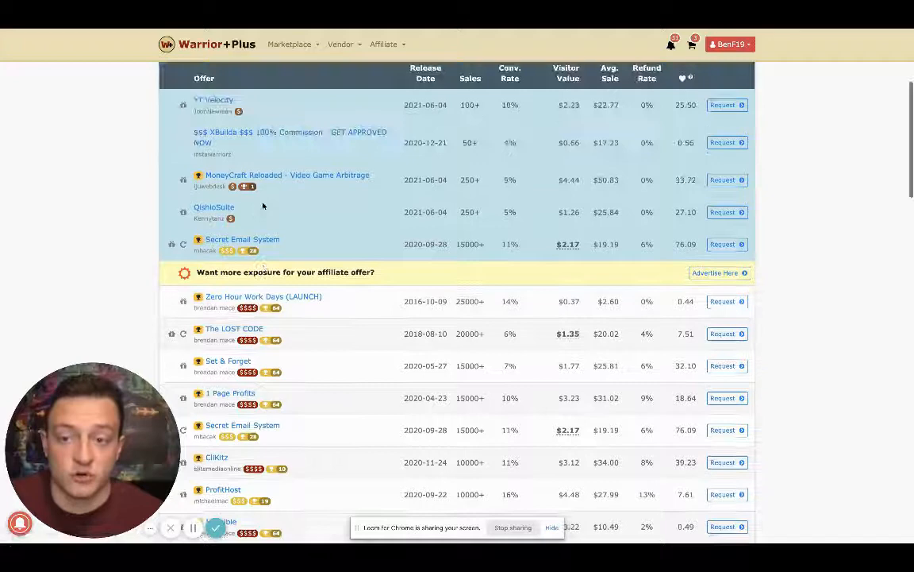
{"action": "scroll", "scroll_direction": "down", "scroll_amount": 3}
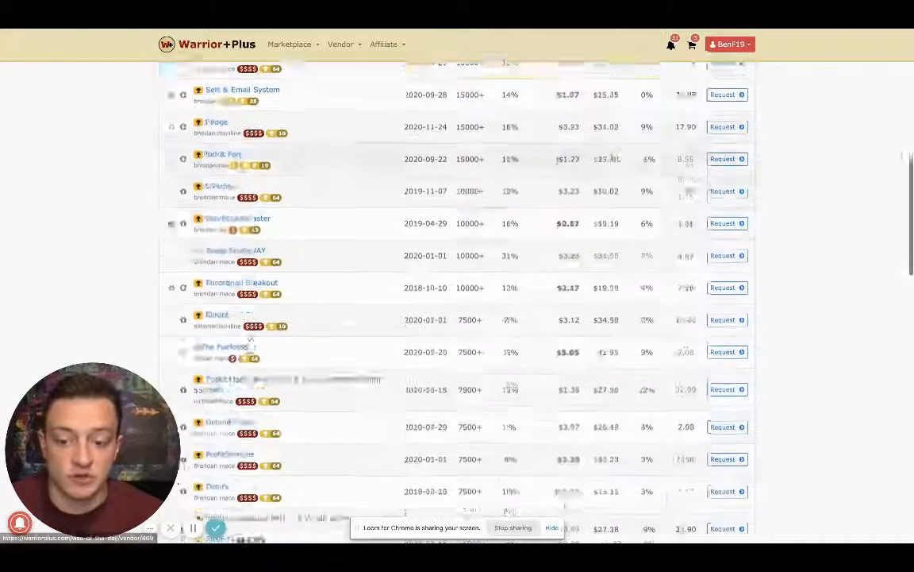
{"action": "scroll", "scroll_direction": "down", "scroll_amount": 3}
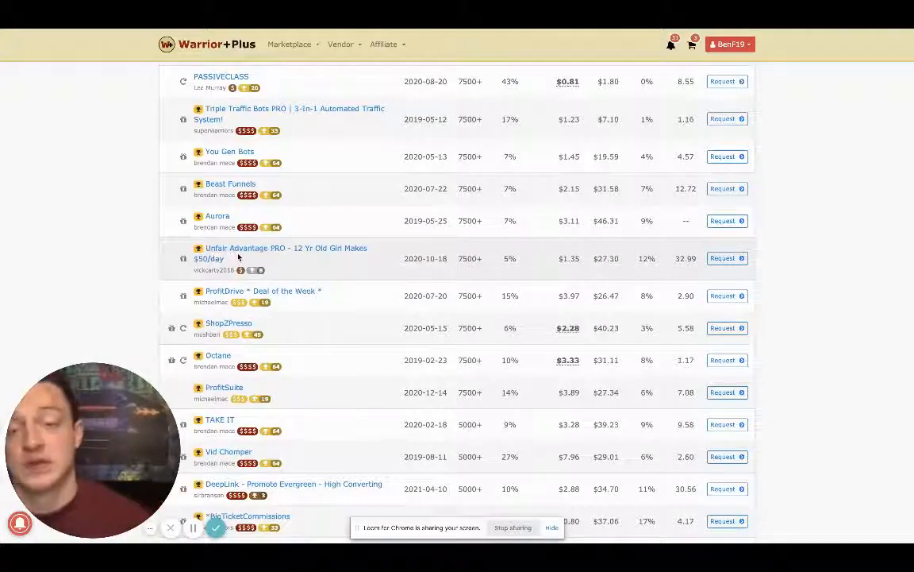
{"action": "scroll", "scroll_direction": "down", "scroll_amount": 3}
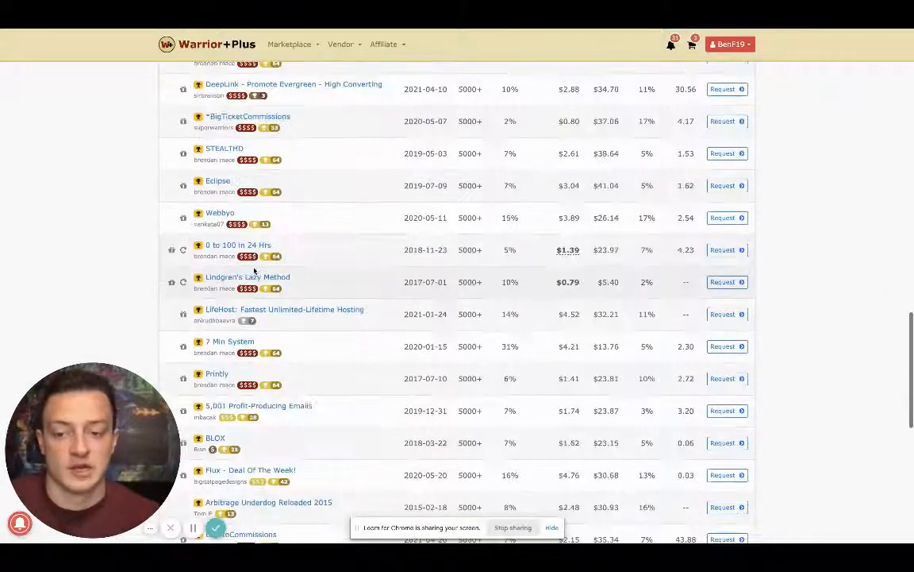
{"action": "scroll", "scroll_direction": "down", "scroll_amount": 3}
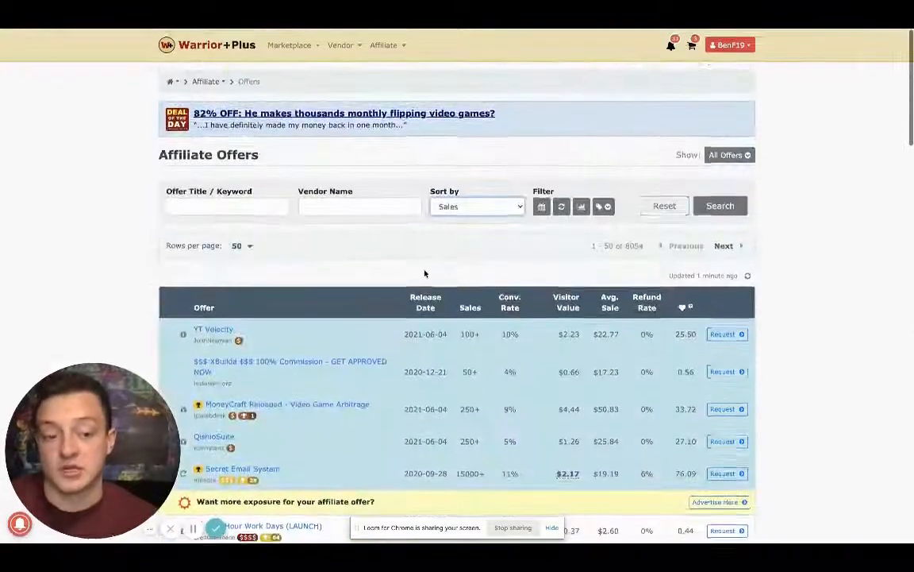
{"action": "scroll", "scroll_direction": "down", "scroll_amount": 3}
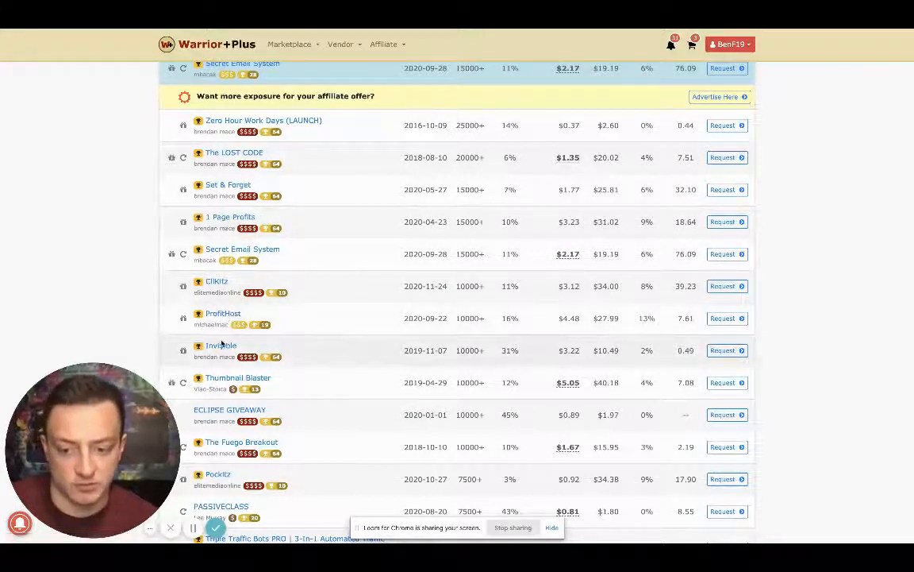
{"action": "scroll", "scroll_direction": "down", "scroll_amount": 3}
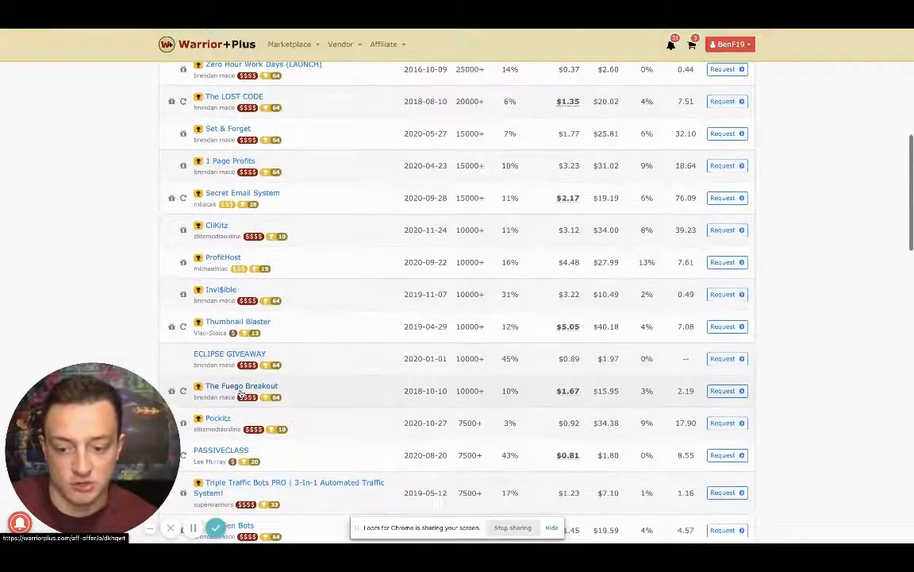
{"action": "scroll", "scroll_direction": "down", "scroll_amount": 3}
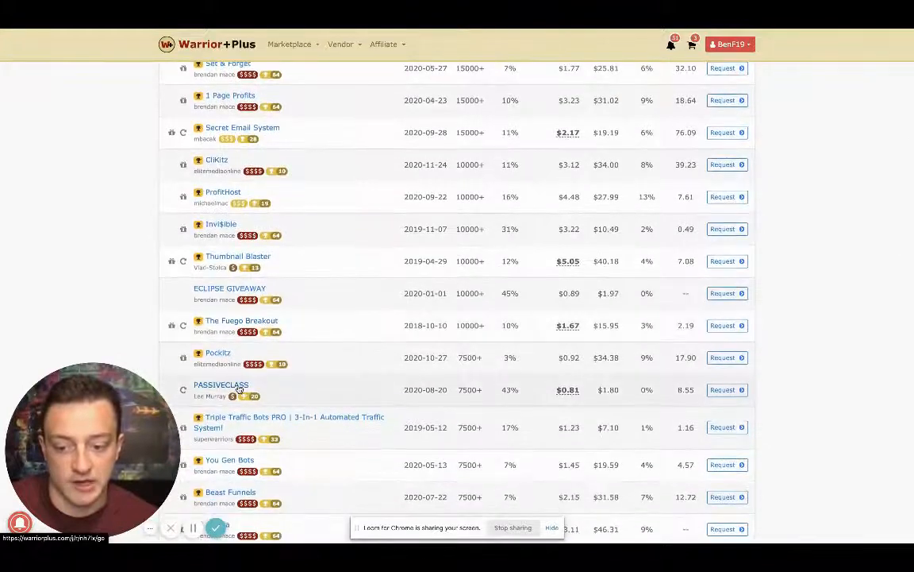
{"action": "scroll", "scroll_direction": "down", "scroll_amount": 3}
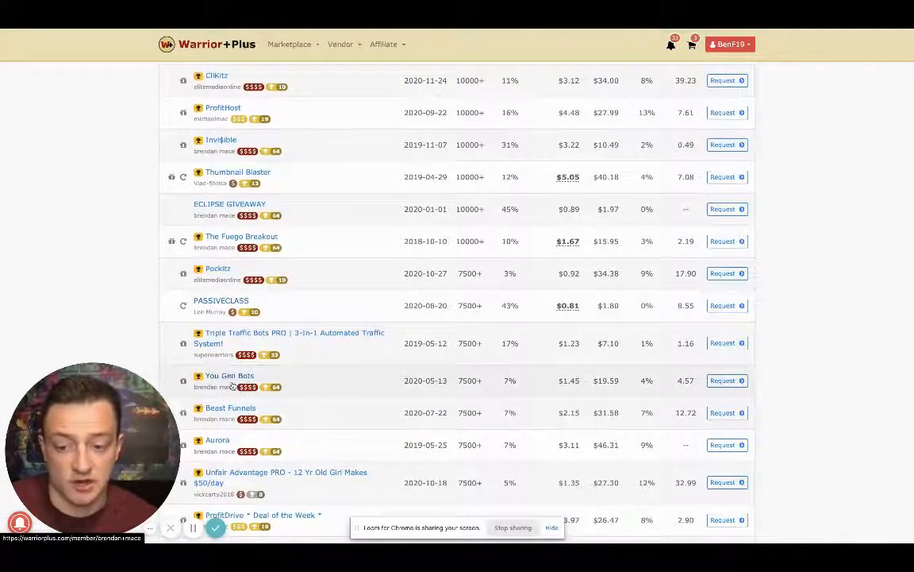
{"action": "scroll", "scroll_direction": "down", "scroll_amount": 3}
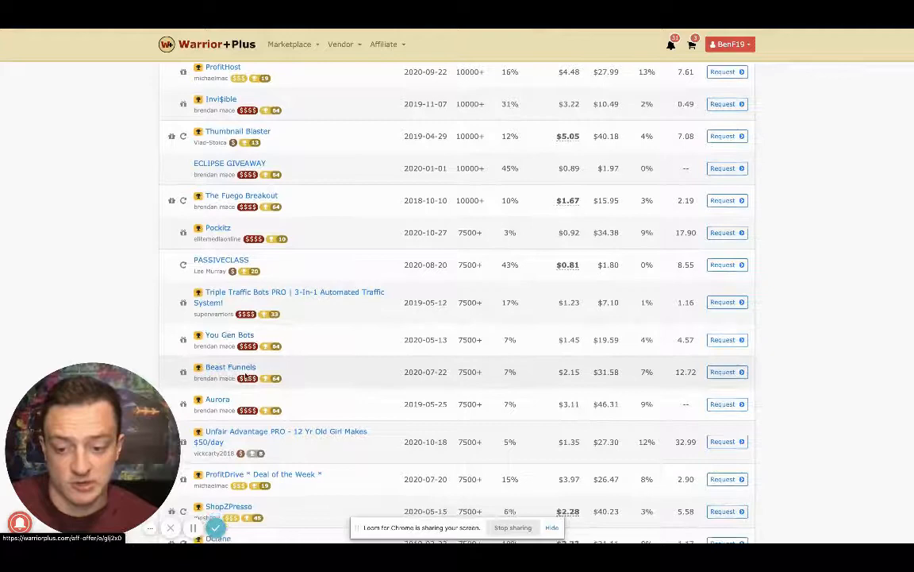
{"action": "scroll", "scroll_direction": "down", "scroll_amount": 3}
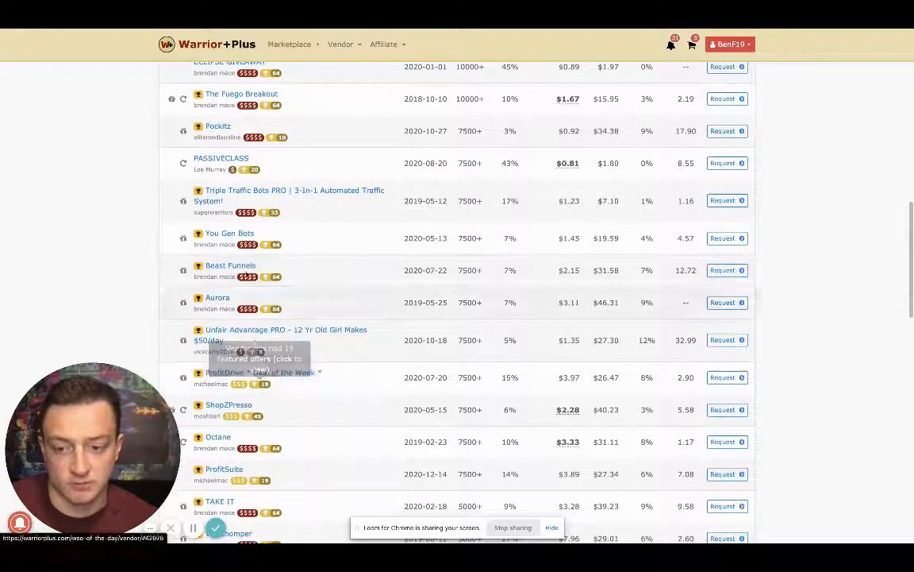
{"action": "mouse_move", "coordinate": [332, 281]}
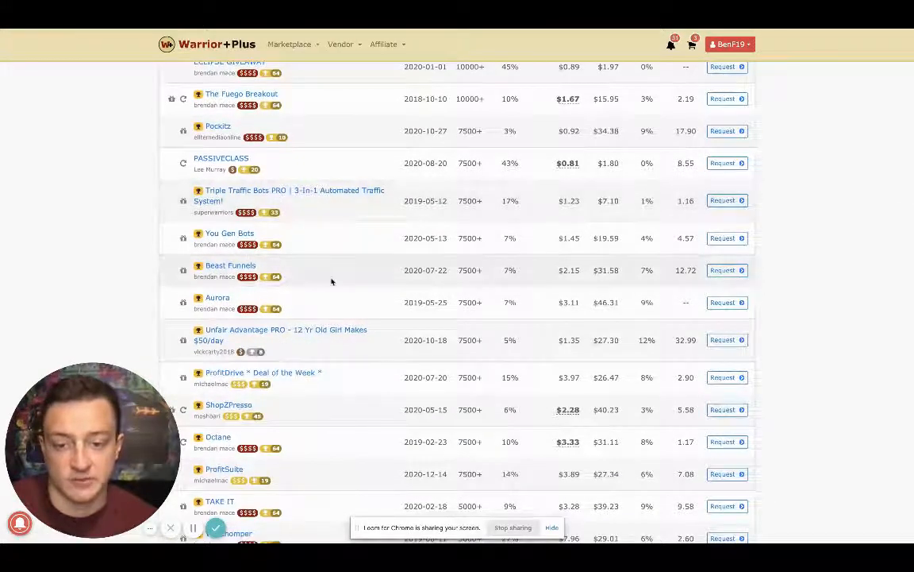
{"action": "scroll", "scroll_direction": "down", "scroll_amount": 3}
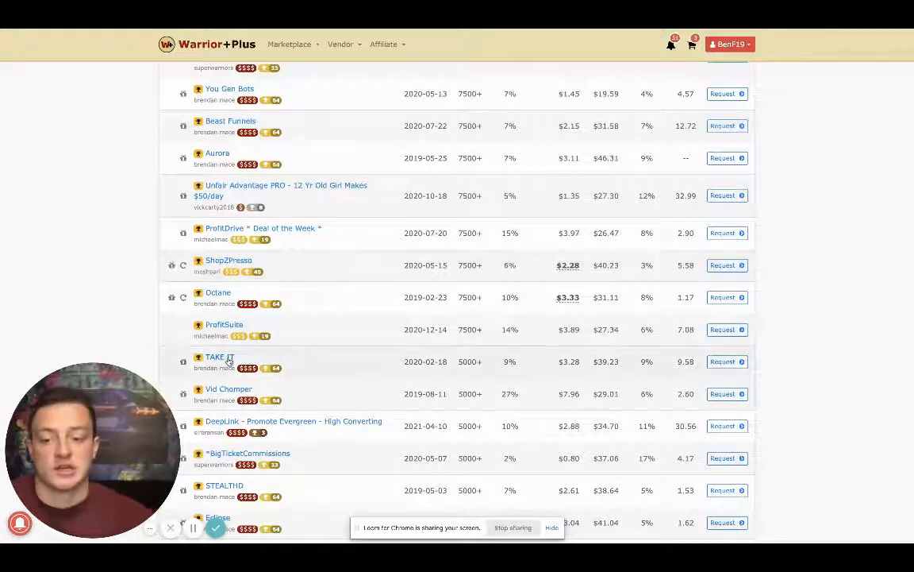
{"action": "scroll", "scroll_direction": "down", "scroll_amount": 3}
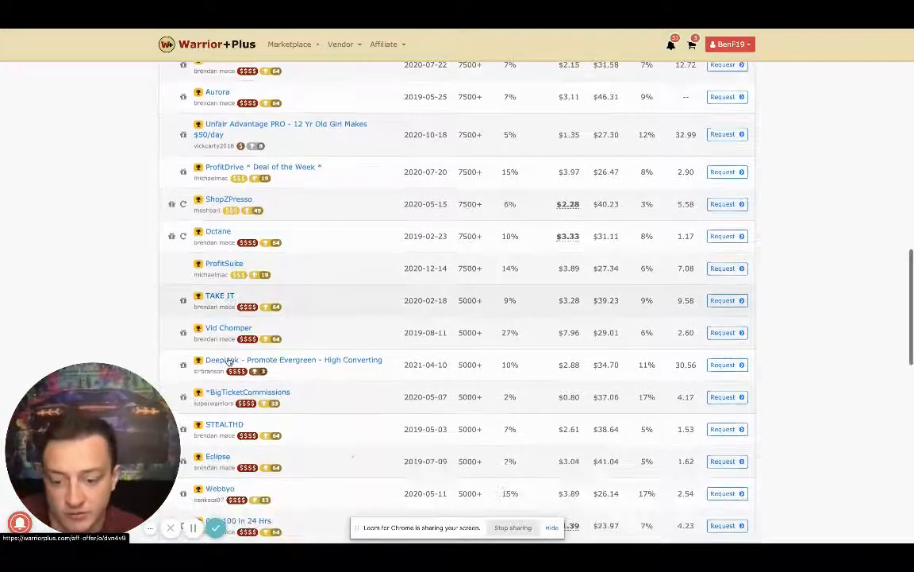
{"action": "scroll", "scroll_direction": "down", "scroll_amount": 3}
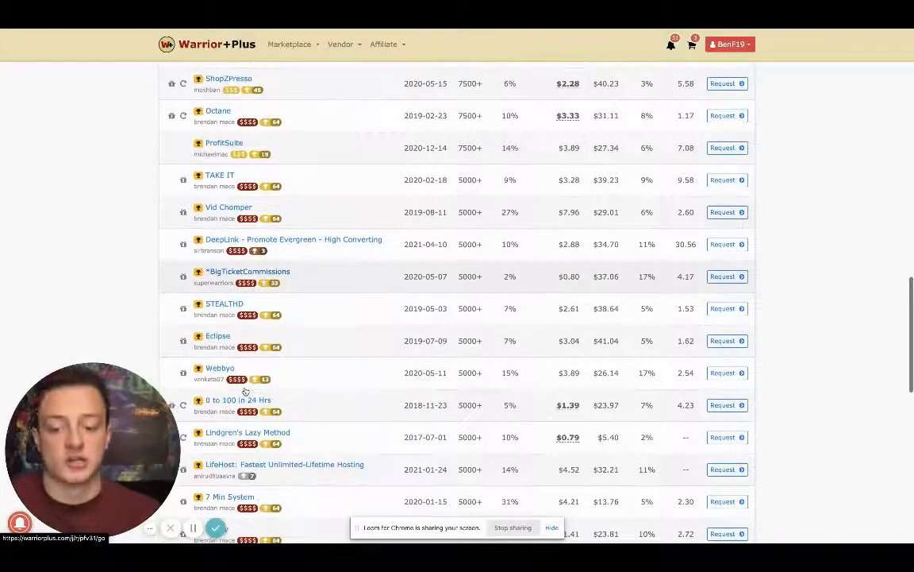
{"action": "scroll", "scroll_direction": "down", "scroll_amount": 3}
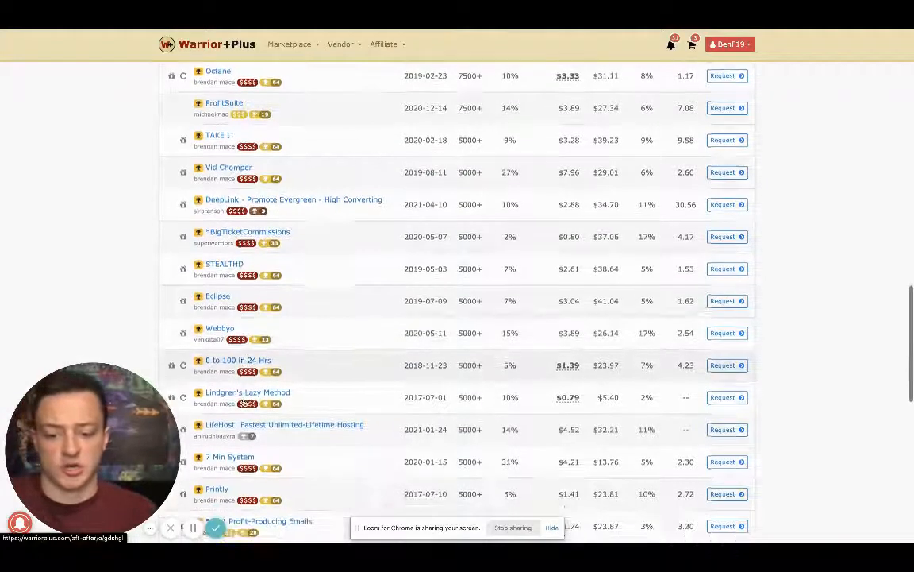
{"action": "scroll", "scroll_direction": "down", "scroll_amount": 3}
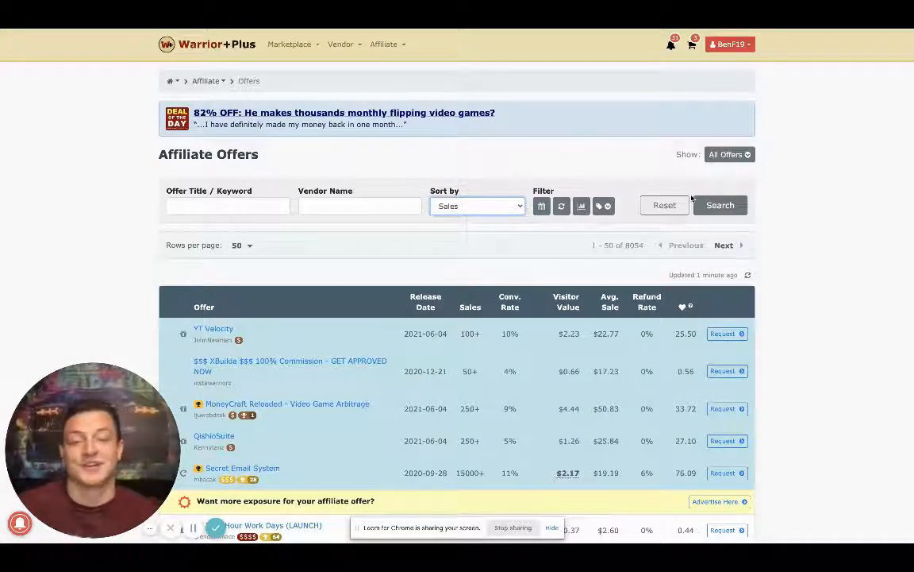
{"action": "scroll", "scroll_direction": "down", "scroll_amount": 3}
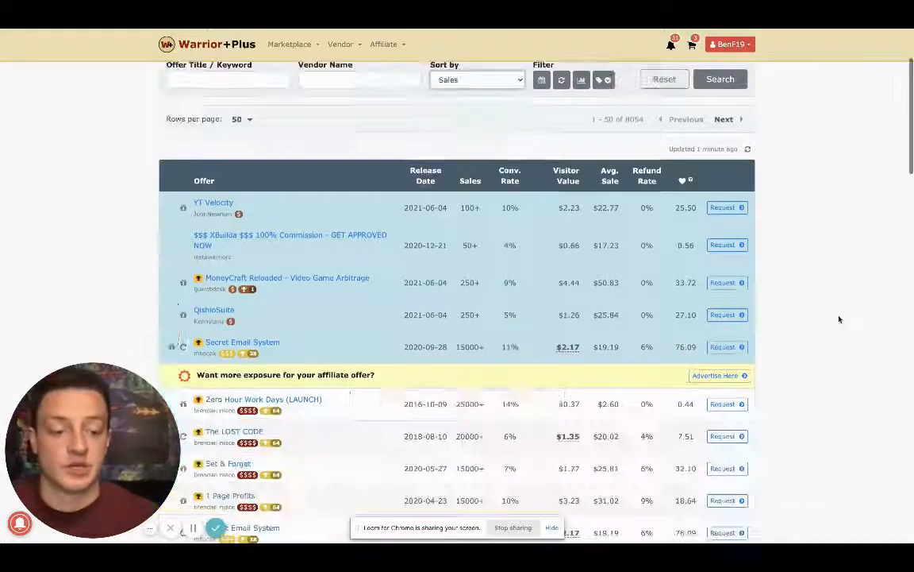
{"action": "scroll", "scroll_direction": "down", "scroll_amount": 3}
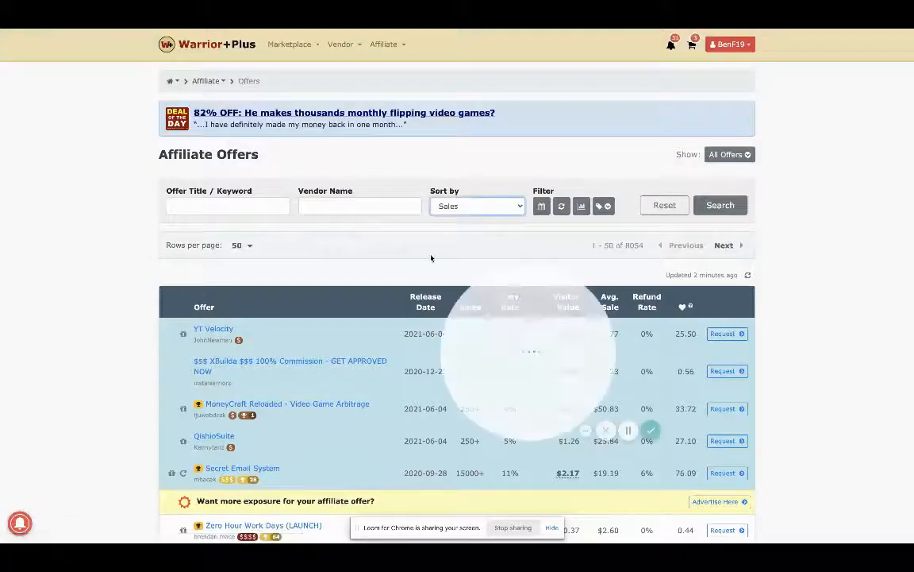
{"action": "scroll", "scroll_direction": "down", "scroll_amount": 3}
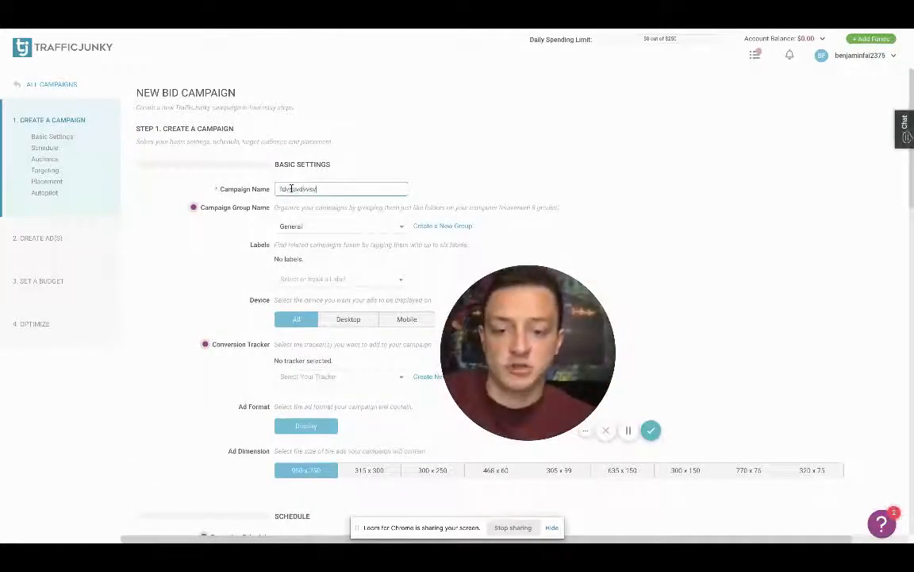
Step: Scroll the new bid campaign form with Desktop device and 300 x 250 ad dimension
{"action": "scroll", "scroll_direction": "down", "scroll_amount": 3}
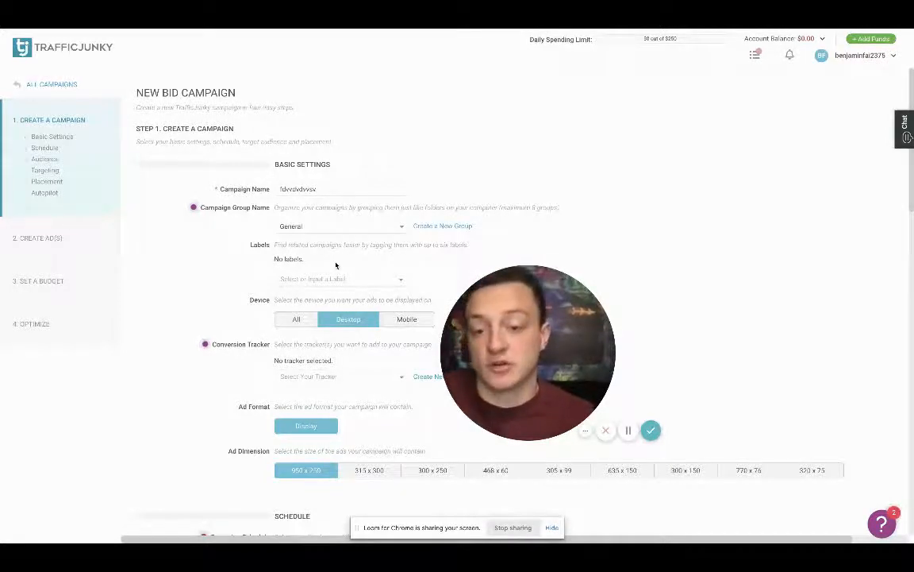
{"action": "scroll", "scroll_direction": "down", "scroll_amount": 3}
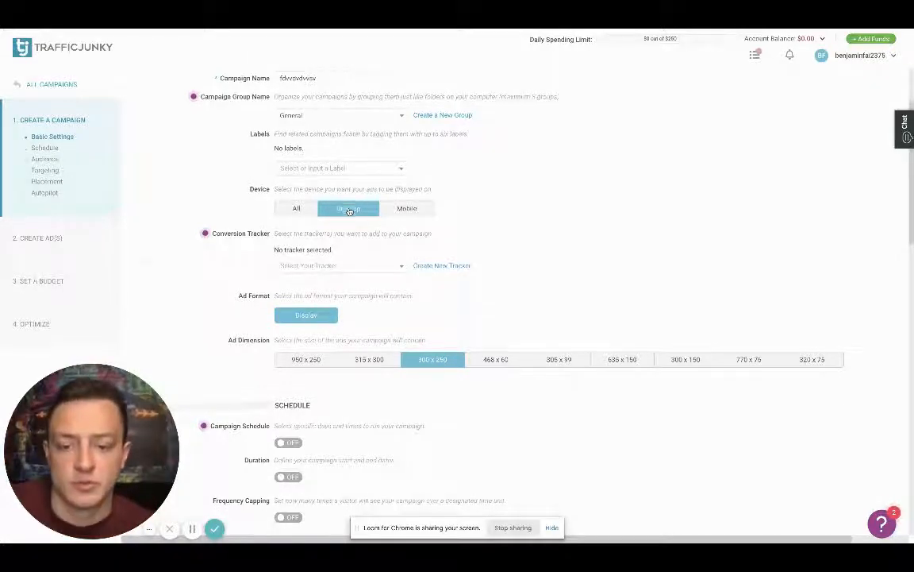
Step: Keep the campaign's ad position set to All
{"action": "scroll", "scroll_direction": "down", "scroll_amount": 3}
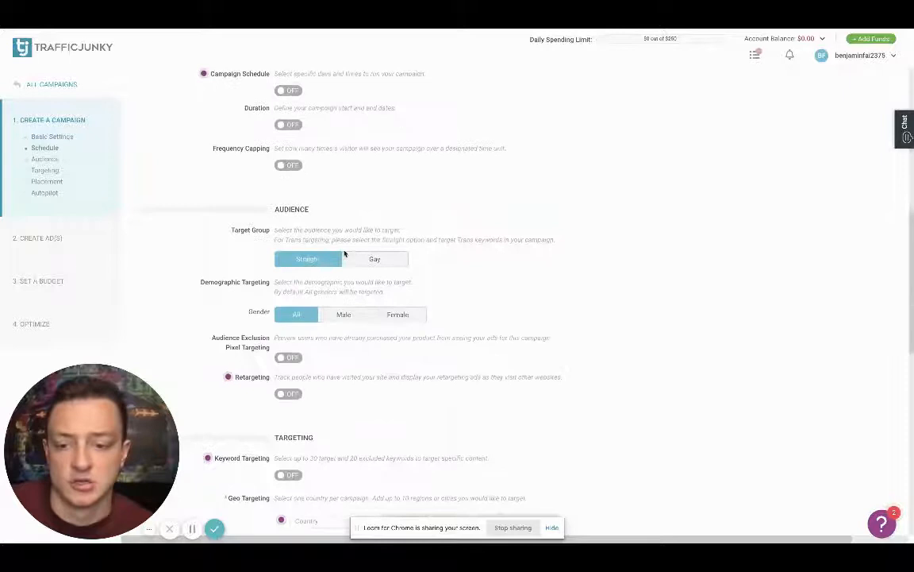
{"action": "scroll", "scroll_direction": "down", "scroll_amount": 3}
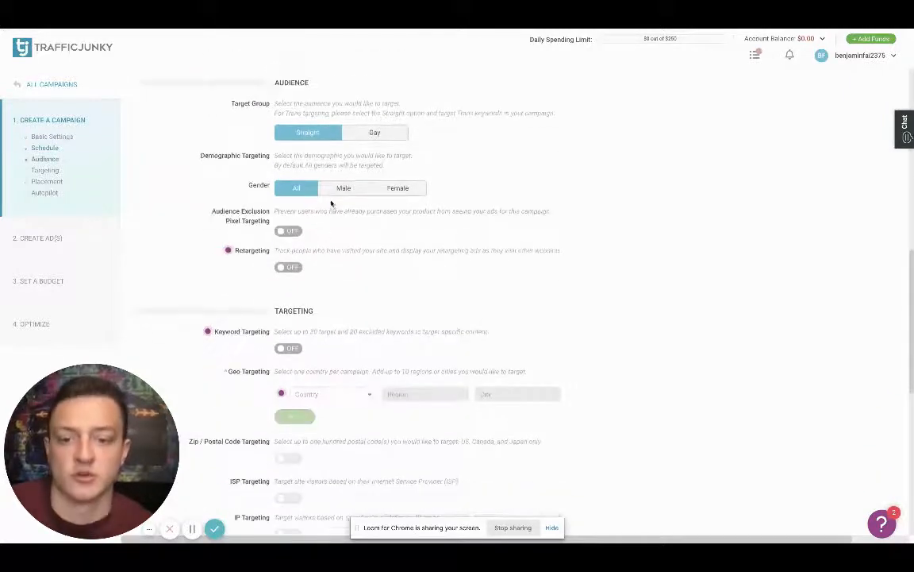
{"action": "scroll", "scroll_direction": "down", "scroll_amount": 3}
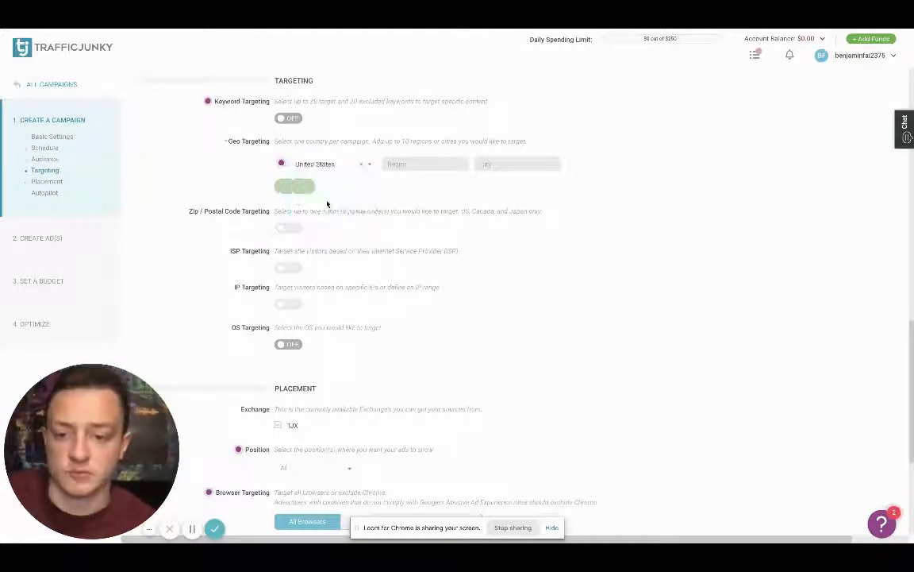
{"action": "scroll", "scroll_direction": "down", "scroll_amount": 3}
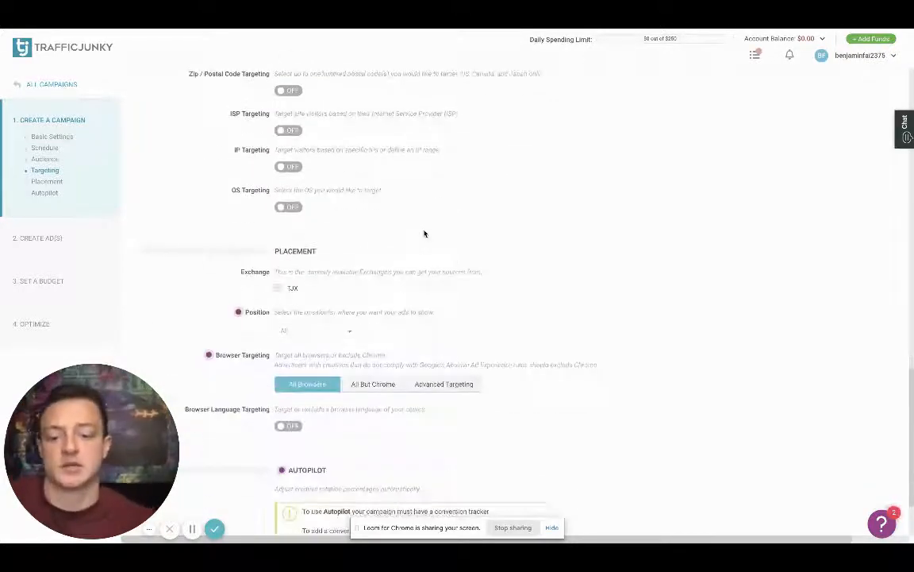
{"action": "scroll", "scroll_direction": "down", "scroll_amount": 3}
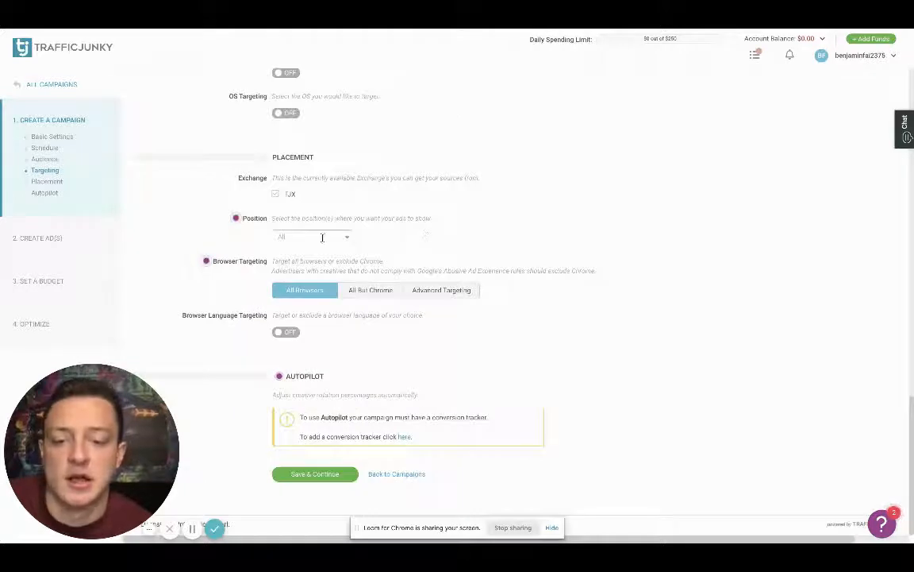
{"action": "left_click", "coordinate": [310, 237]}
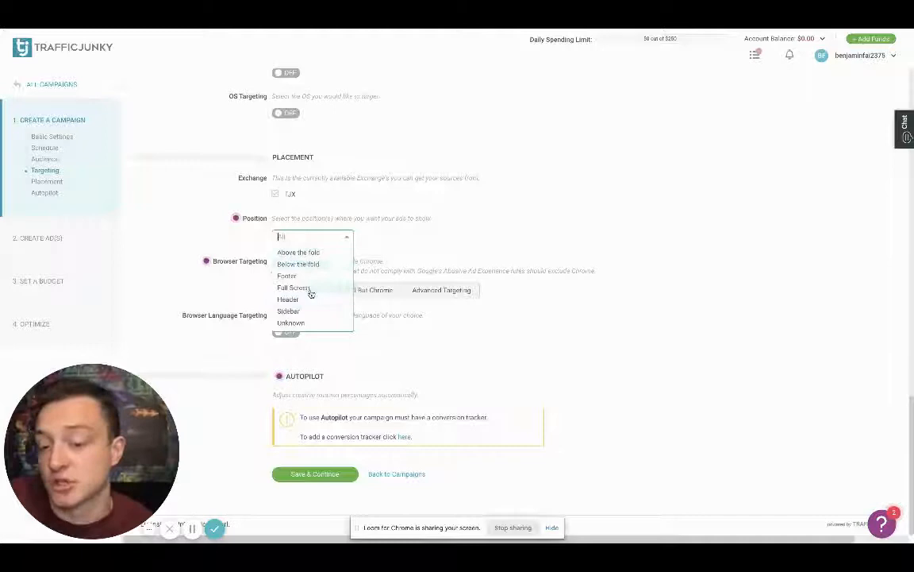
{"action": "left_click", "coordinate": [303, 237]}
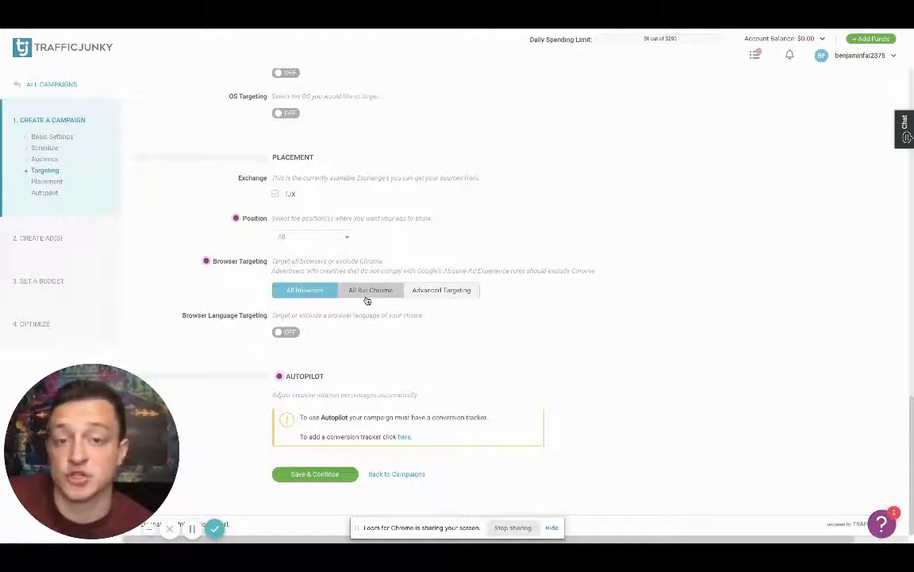
{"action": "mouse_move", "coordinate": [378, 297]}
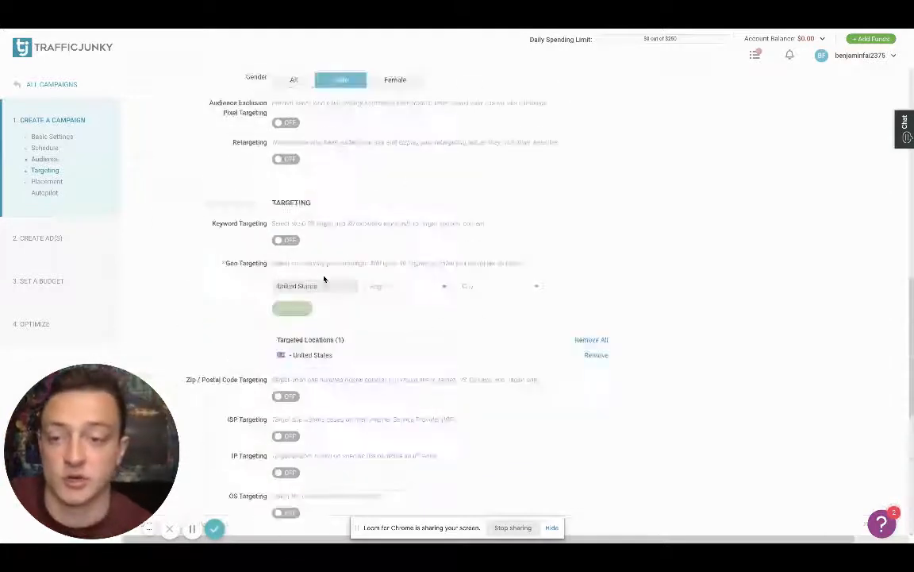
Step: Leave browser targeting on All Browsers and save the targeting settings
{"action": "scroll", "scroll_direction": "down", "scroll_amount": 3}
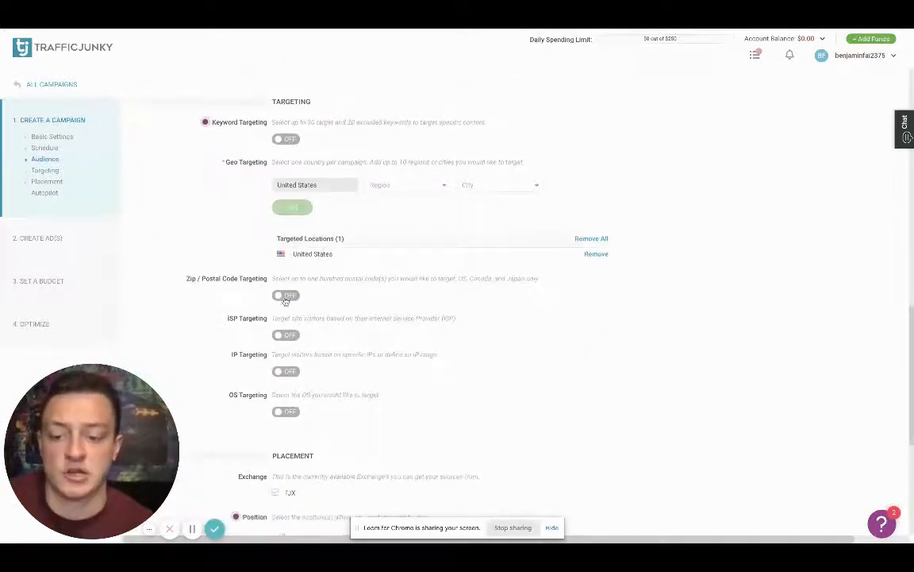
{"action": "mouse_move", "coordinate": [294, 407]}
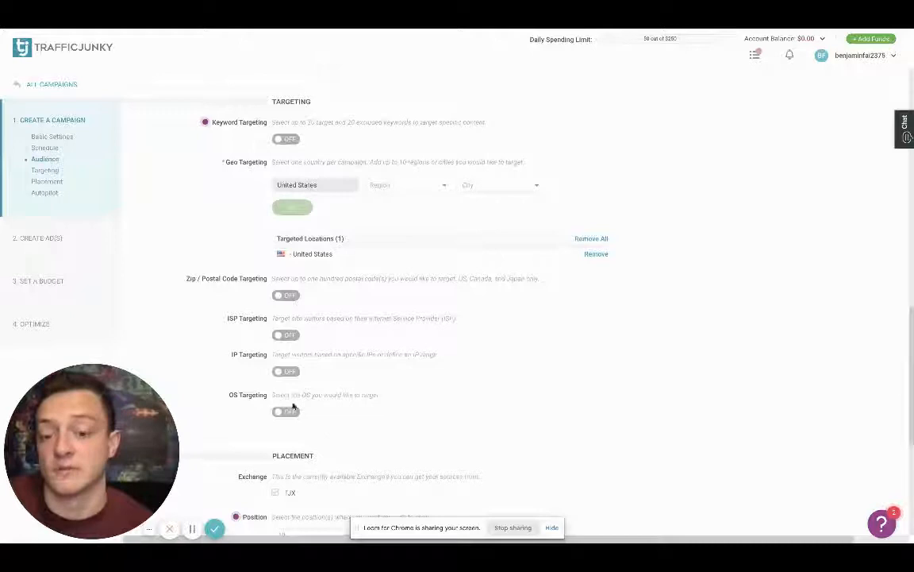
{"action": "scroll", "scroll_direction": "down", "scroll_amount": 3}
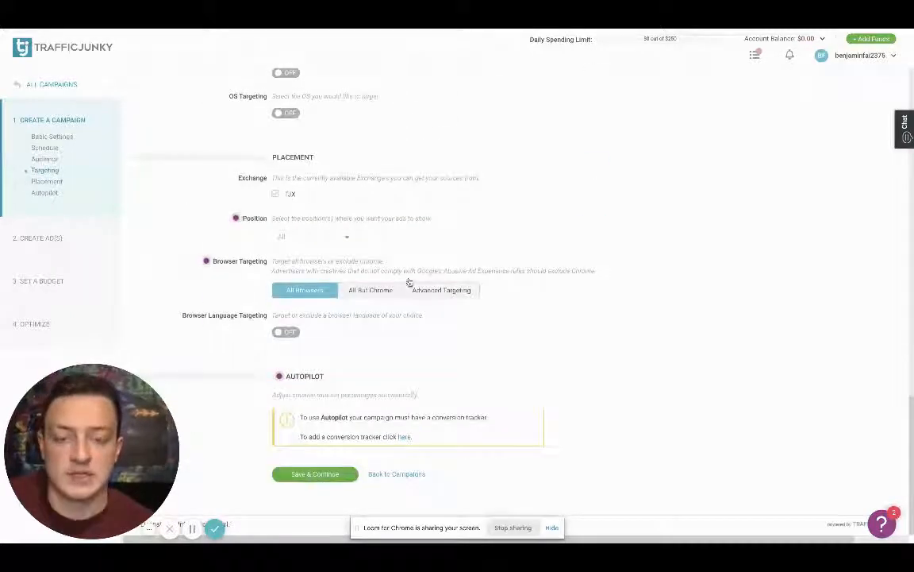
{"action": "scroll", "scroll_direction": "up", "scroll_amount": 3}
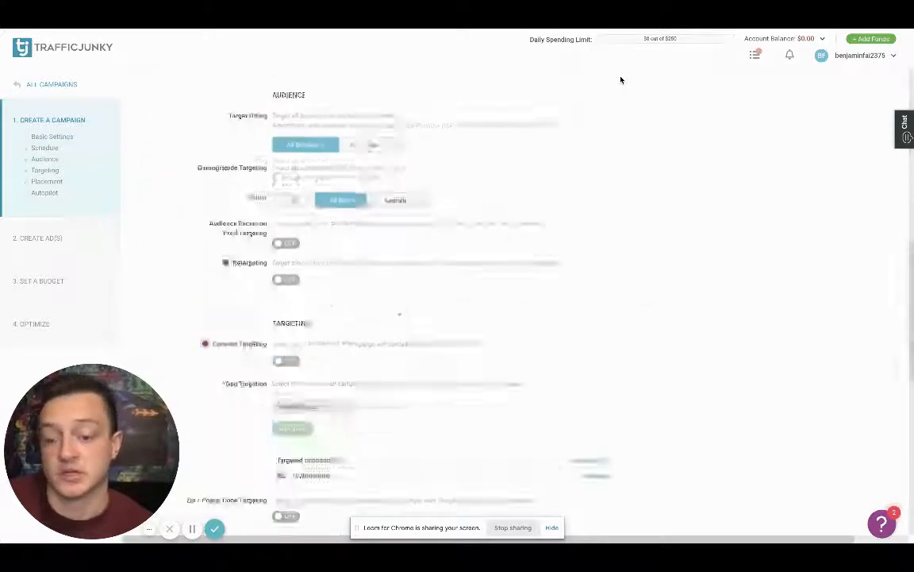
{"action": "left_click", "coordinate": [314, 473]}
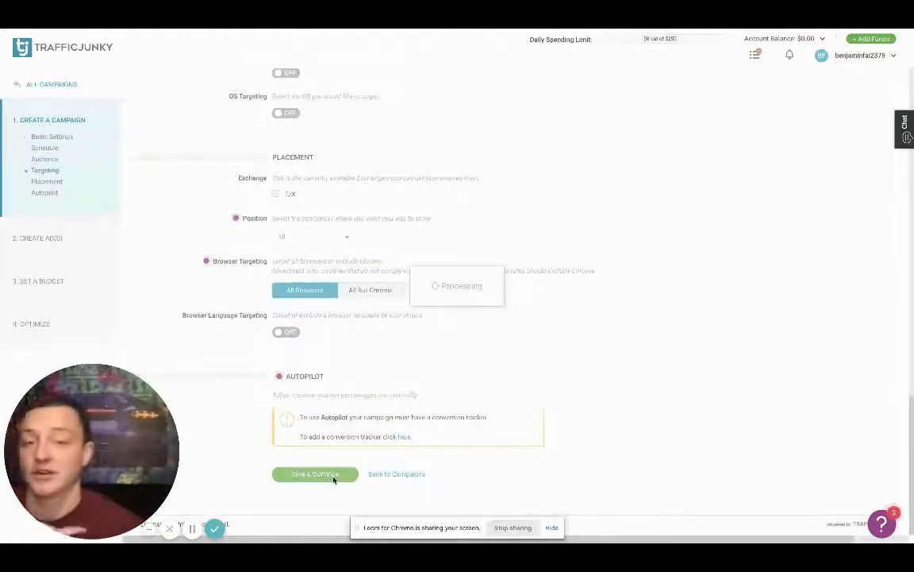
{"action": "left_click", "coordinate": [315, 474]}
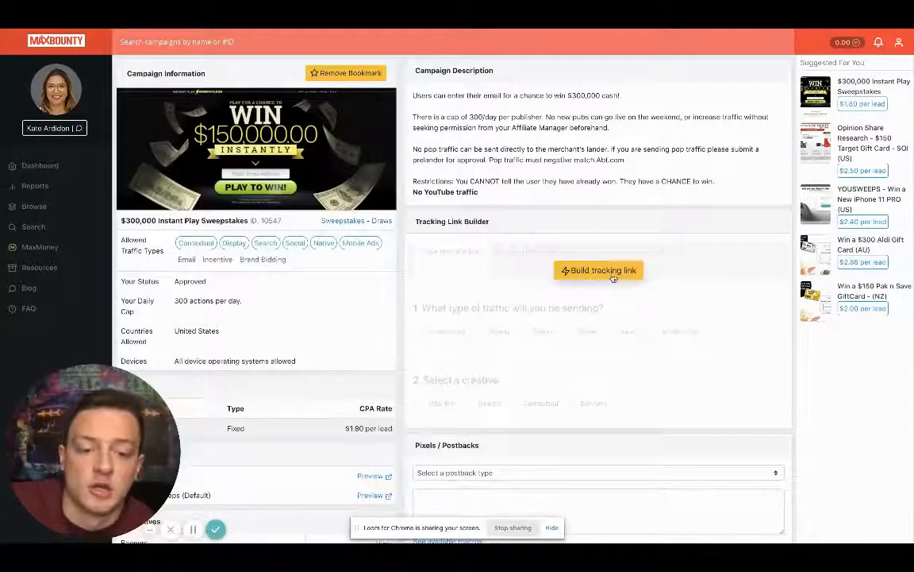
Step: Build a contextual MaxBounty tracking link with a raw-link creative
{"action": "left_click", "coordinate": [598, 270]}
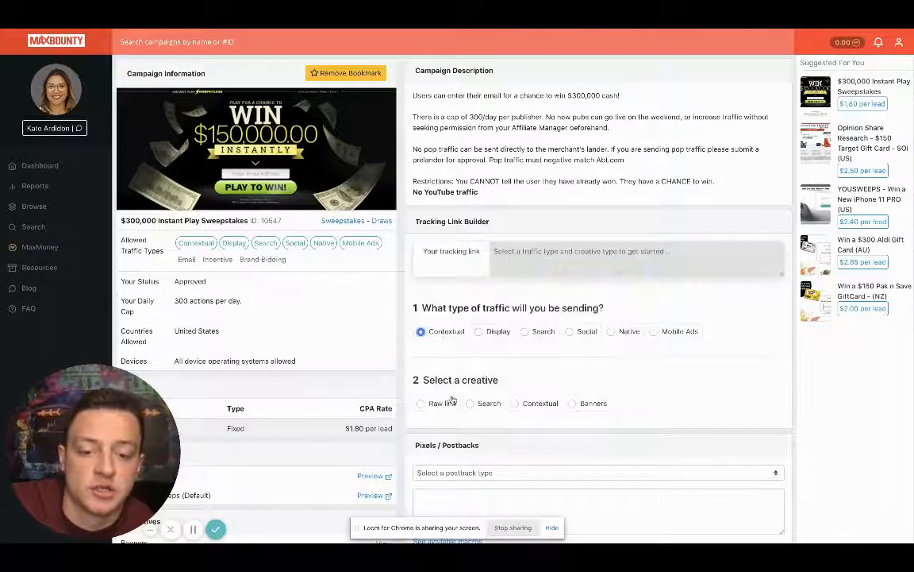
{"action": "left_click", "coordinate": [420, 404]}
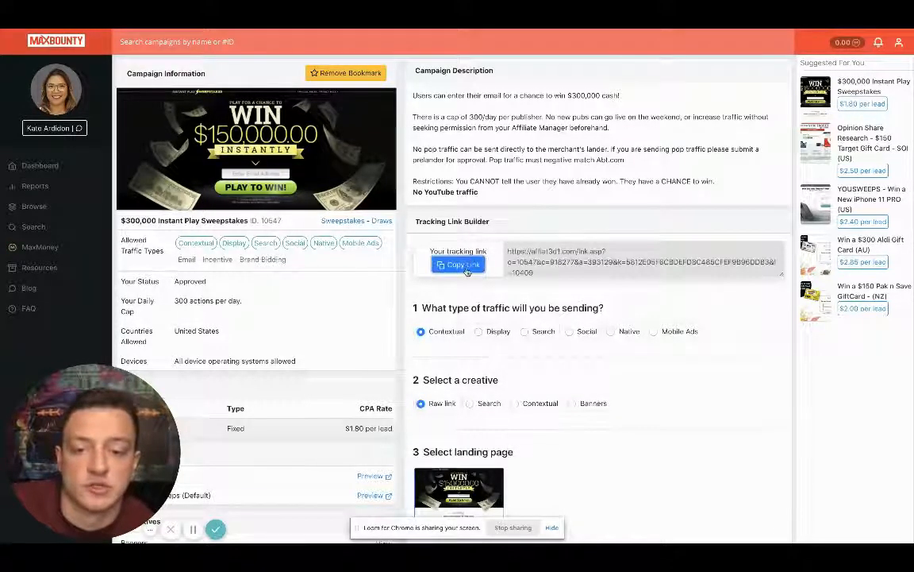
{"action": "mouse_move", "coordinate": [608, 125]}
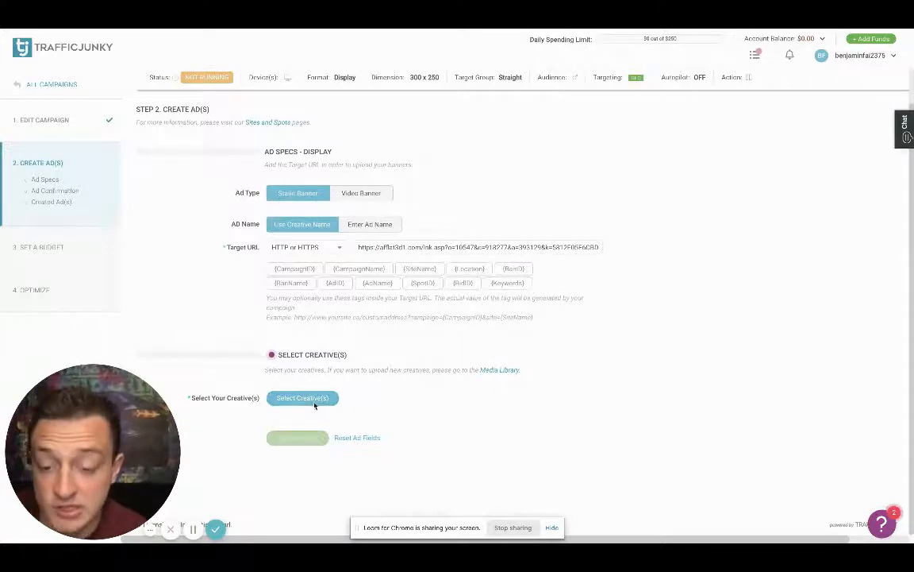
Step: Create an ad with the Adult Marketing Secrets creative and continue to budgeting
{"action": "left_click", "coordinate": [303, 398]}
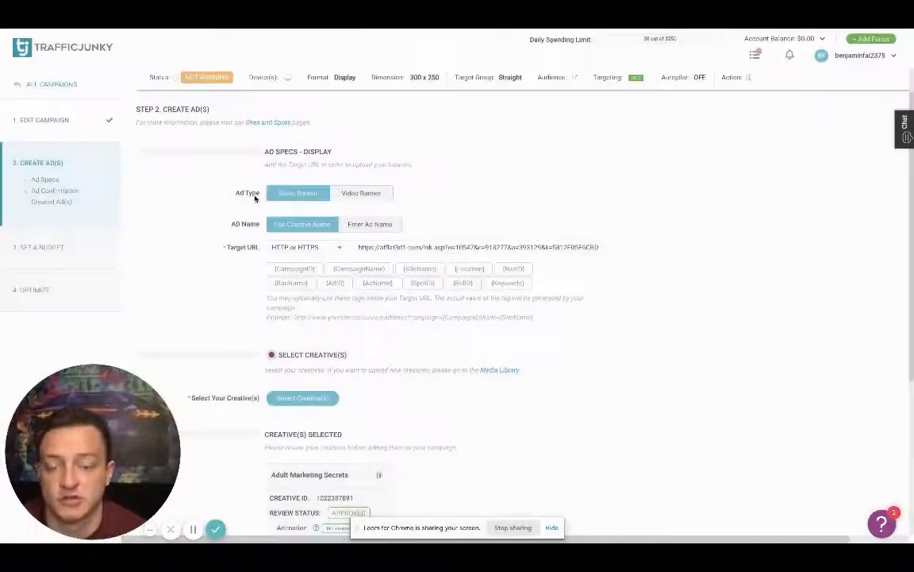
{"action": "scroll", "scroll_direction": "down", "scroll_amount": 3}
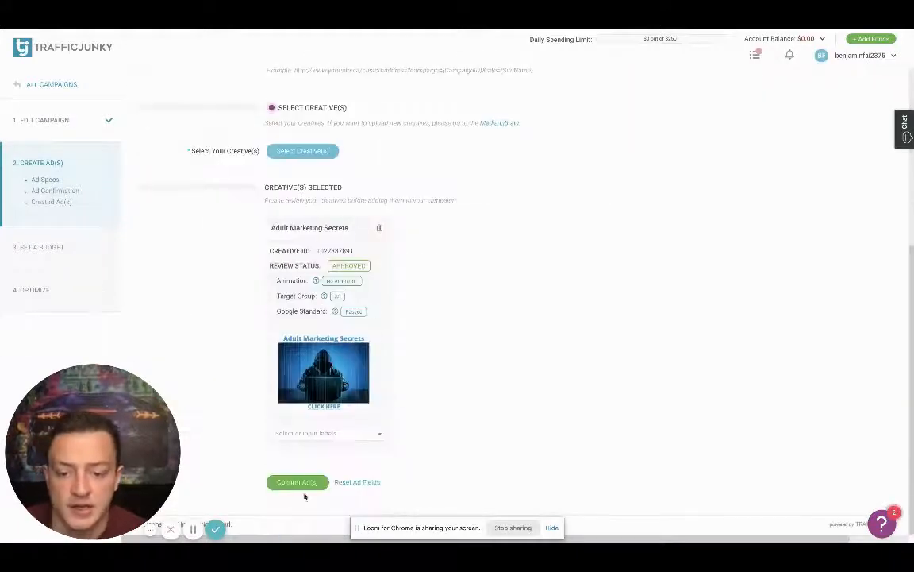
{"action": "left_click", "coordinate": [297, 482]}
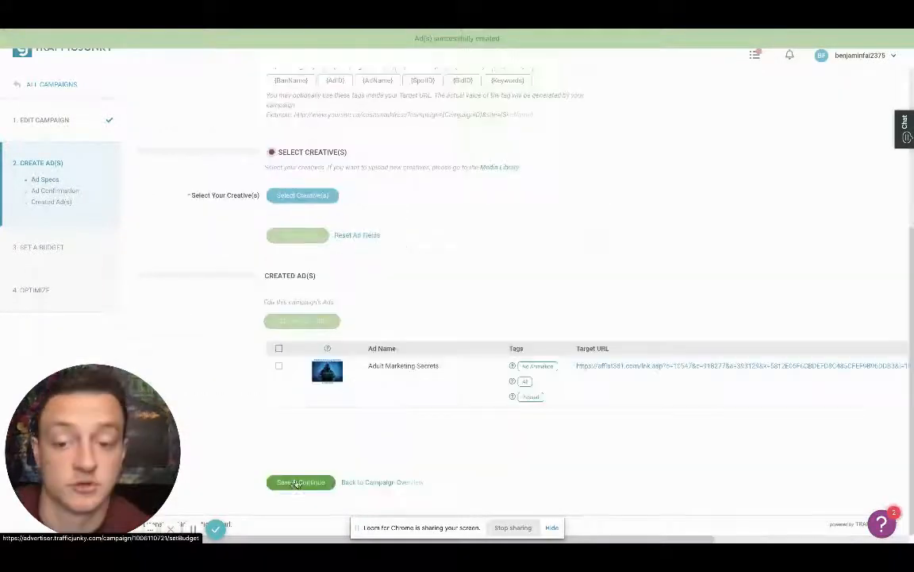
{"action": "left_click", "coordinate": [300, 482]}
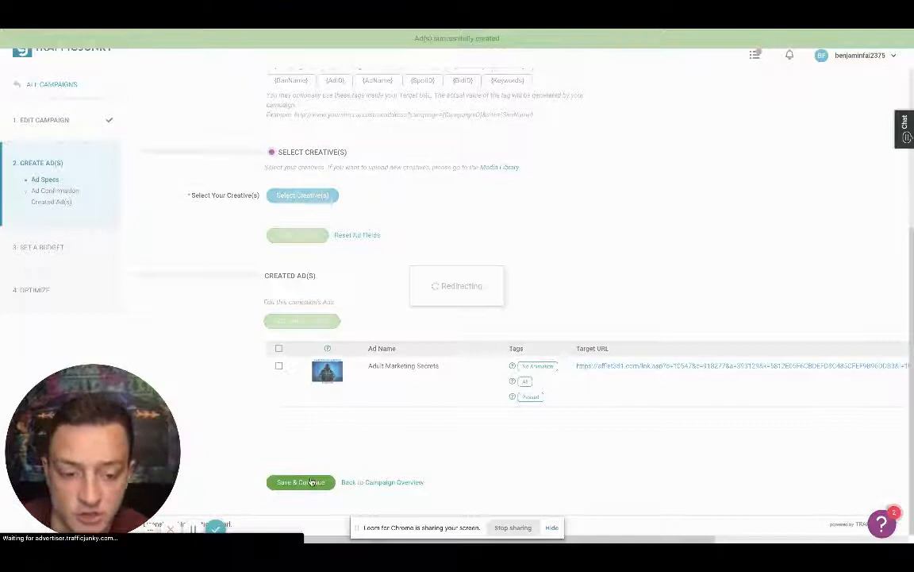
{"action": "left_click", "coordinate": [300, 482]}
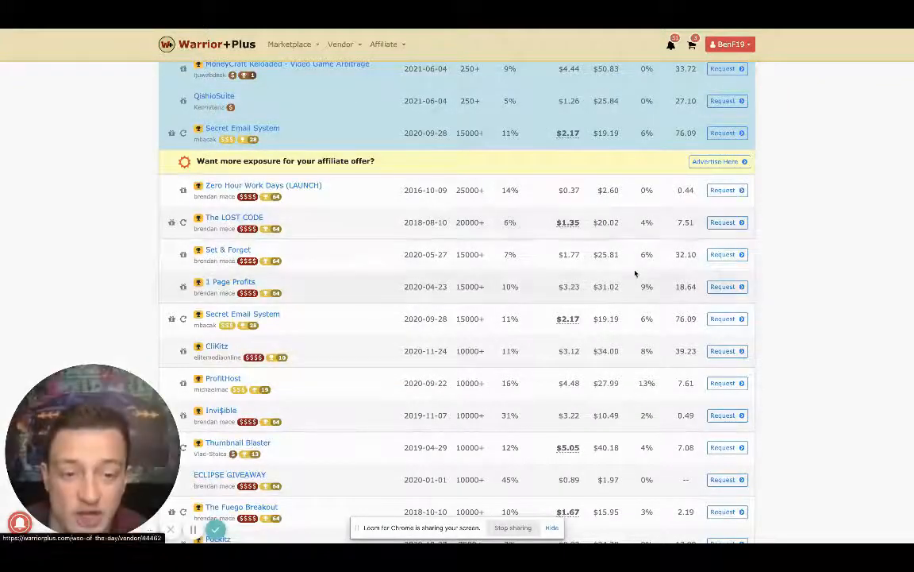
{"action": "mouse_move", "coordinate": [613, 245]}
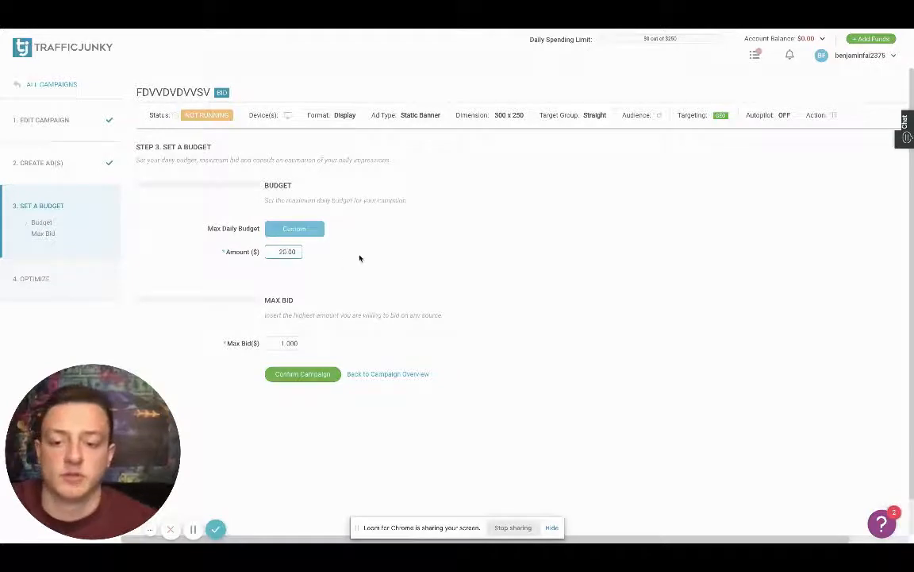
Step: Raise the daily budget amount from 20.00 to 25.00
{"action": "left_click", "coordinate": [284, 251]}
{"action": "type", "text": "25"}
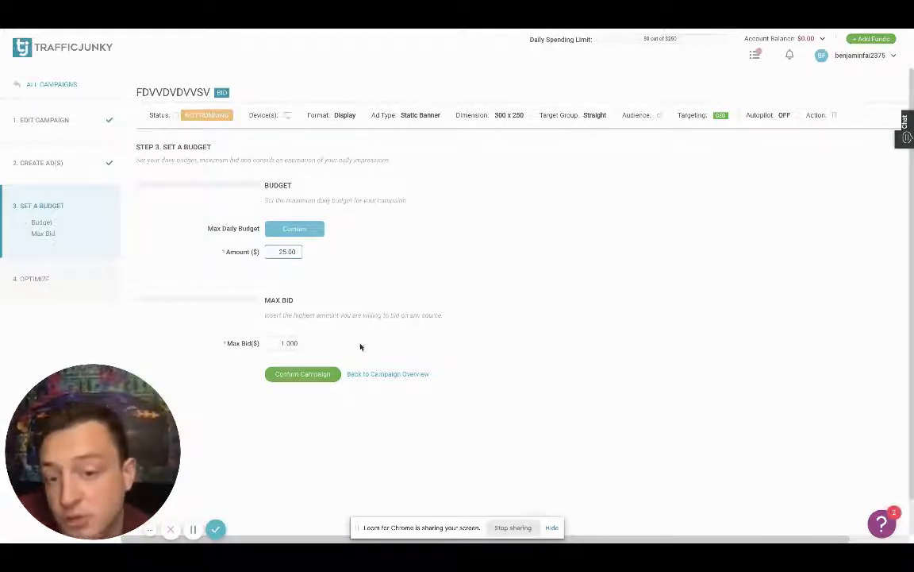
{"action": "mouse_move", "coordinate": [256, 293]}
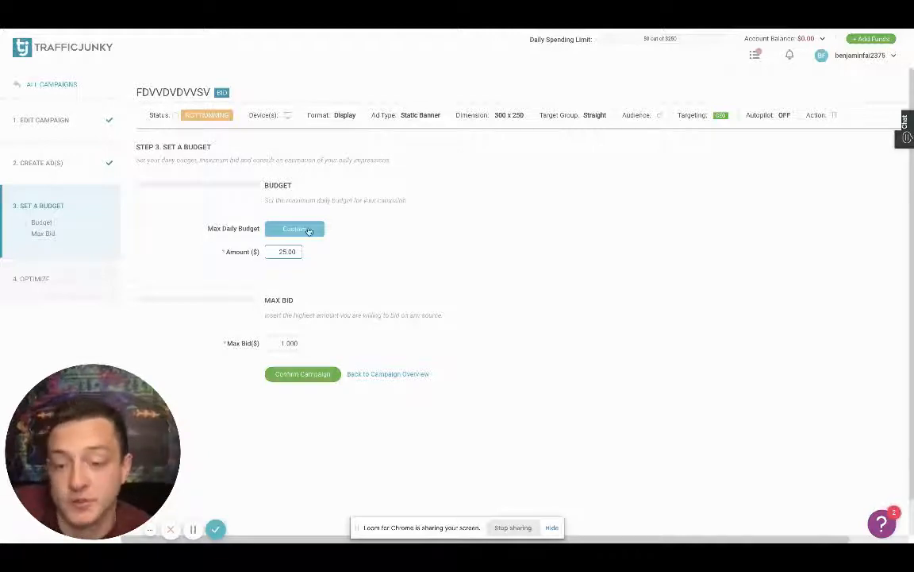
{"action": "mouse_move", "coordinate": [380, 274]}
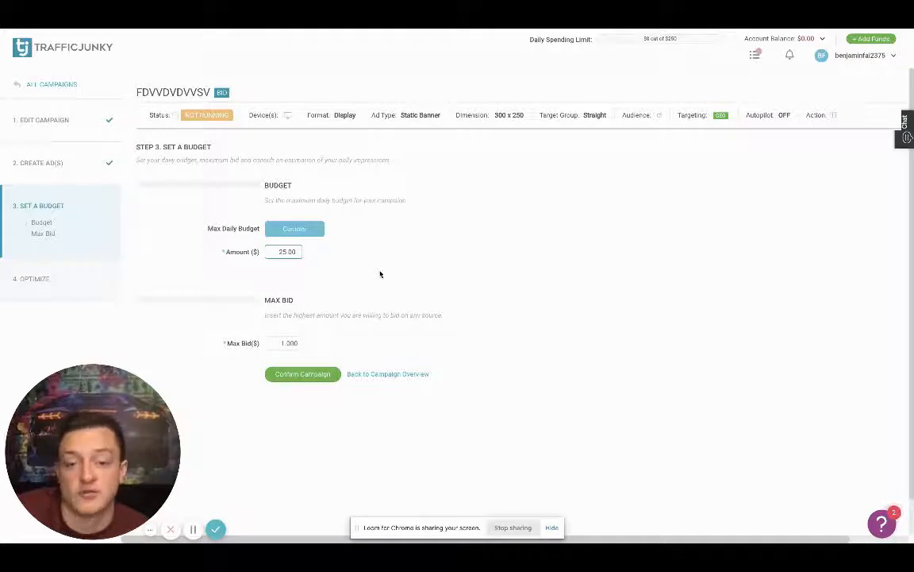
{"action": "mouse_move", "coordinate": [406, 324]}
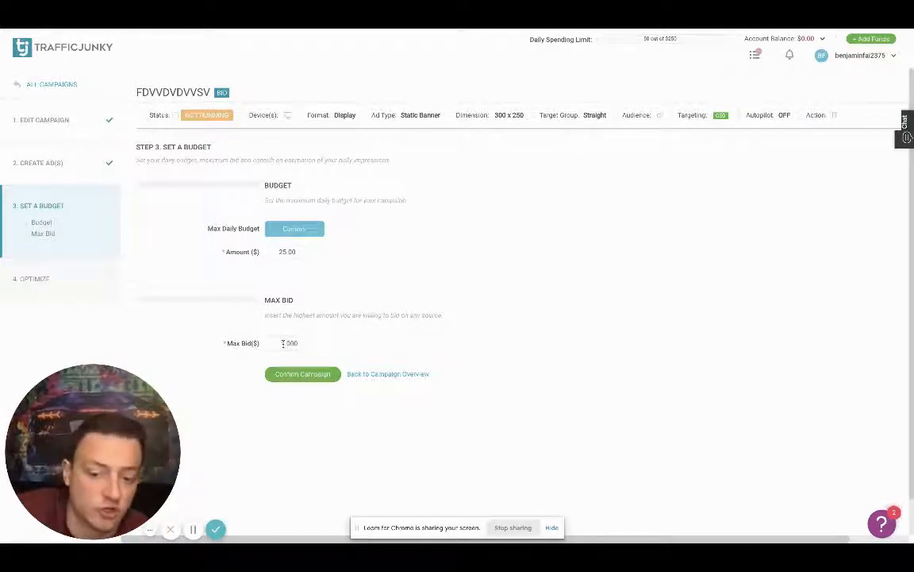
{"action": "mouse_move", "coordinate": [318, 374]}
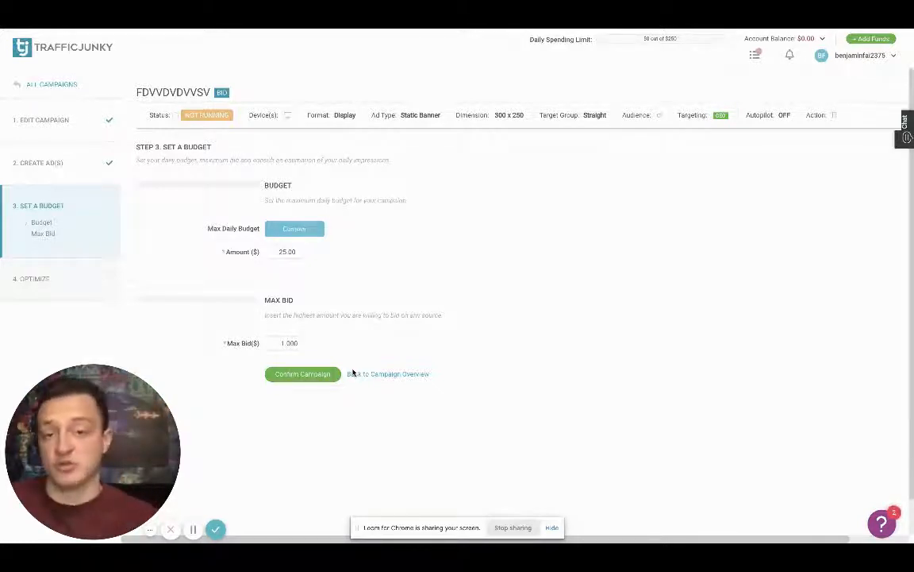
{"action": "mouse_move", "coordinate": [416, 205]}
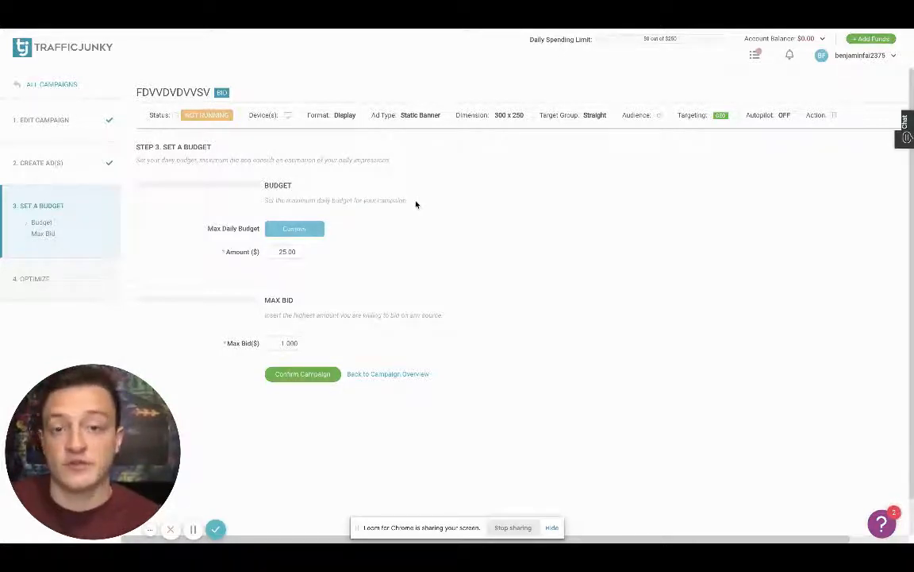
{"action": "mouse_move", "coordinate": [441, 259]}
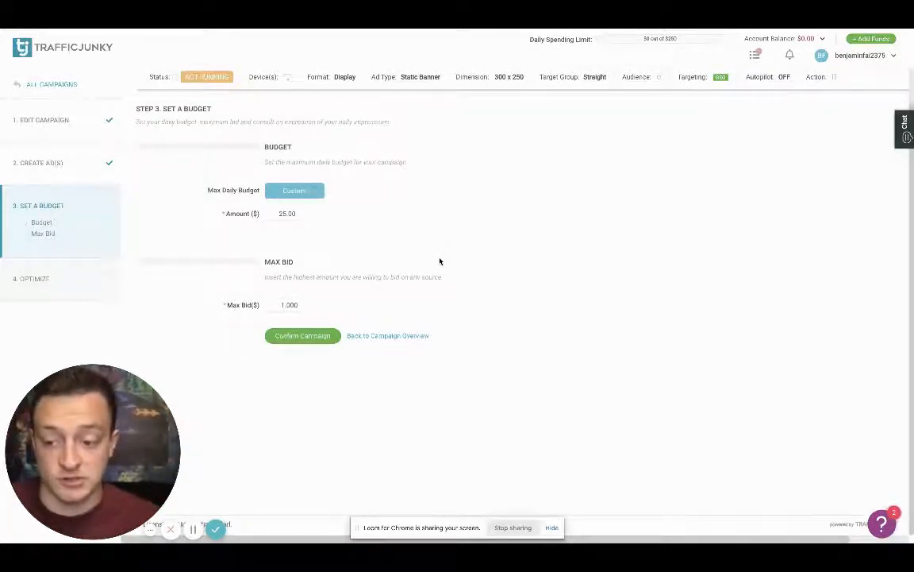
{"action": "mouse_move", "coordinate": [463, 228]}
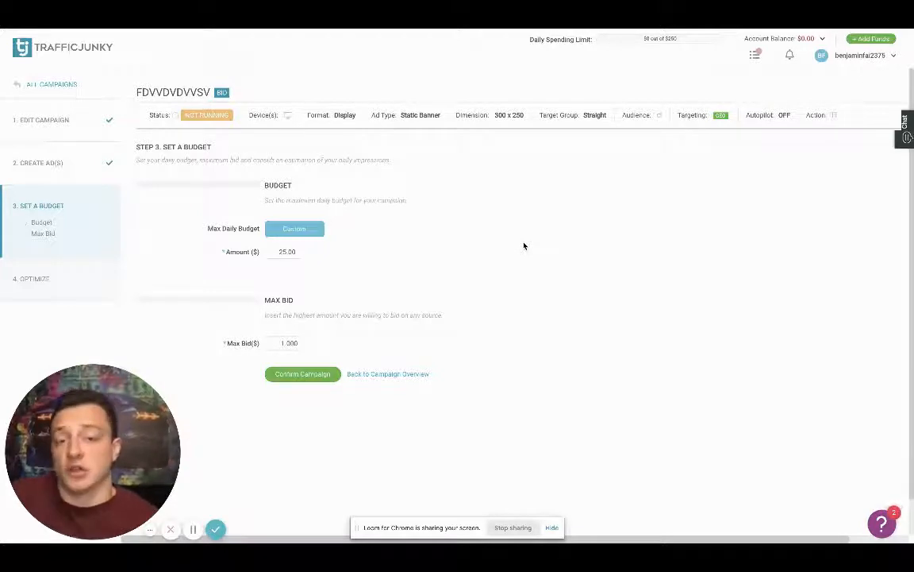
{"action": "mouse_move", "coordinate": [589, 218]}
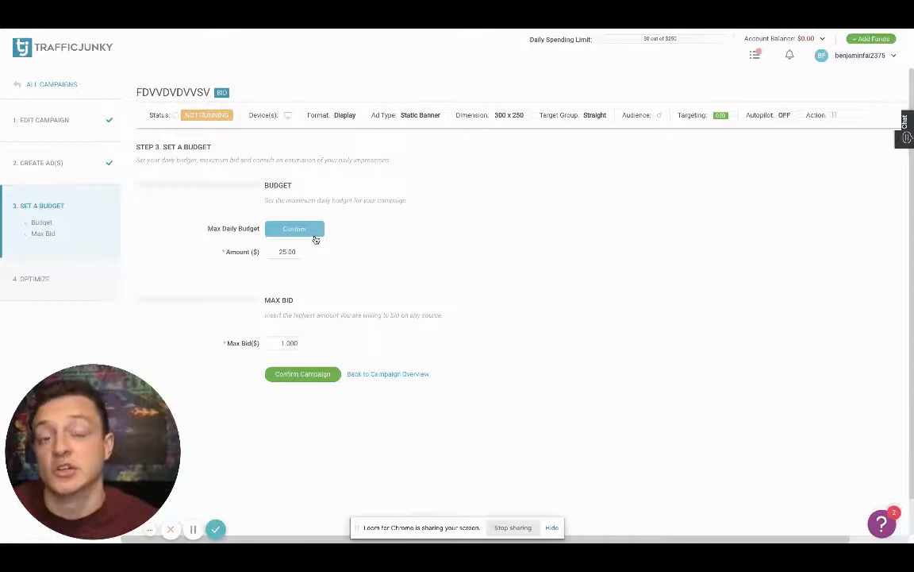
{"action": "mouse_move", "coordinate": [326, 207]}
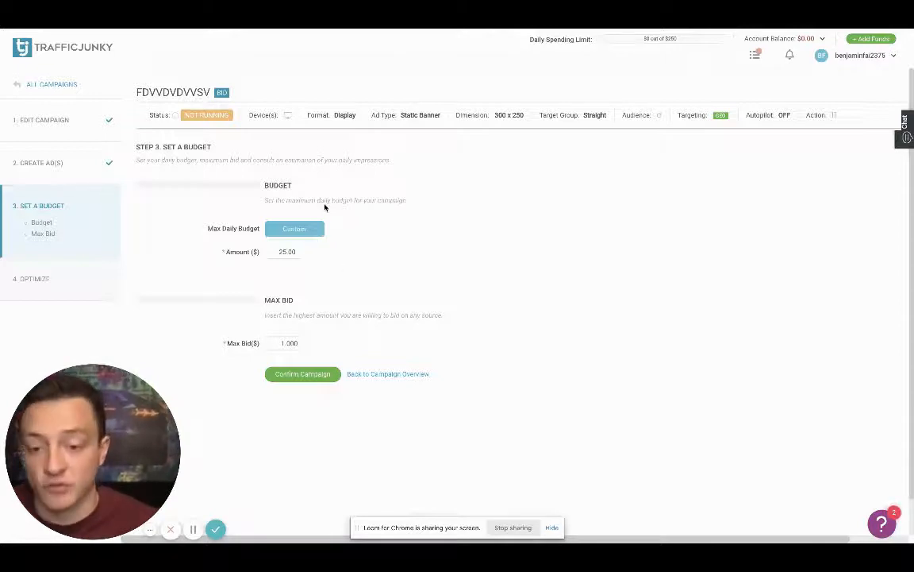